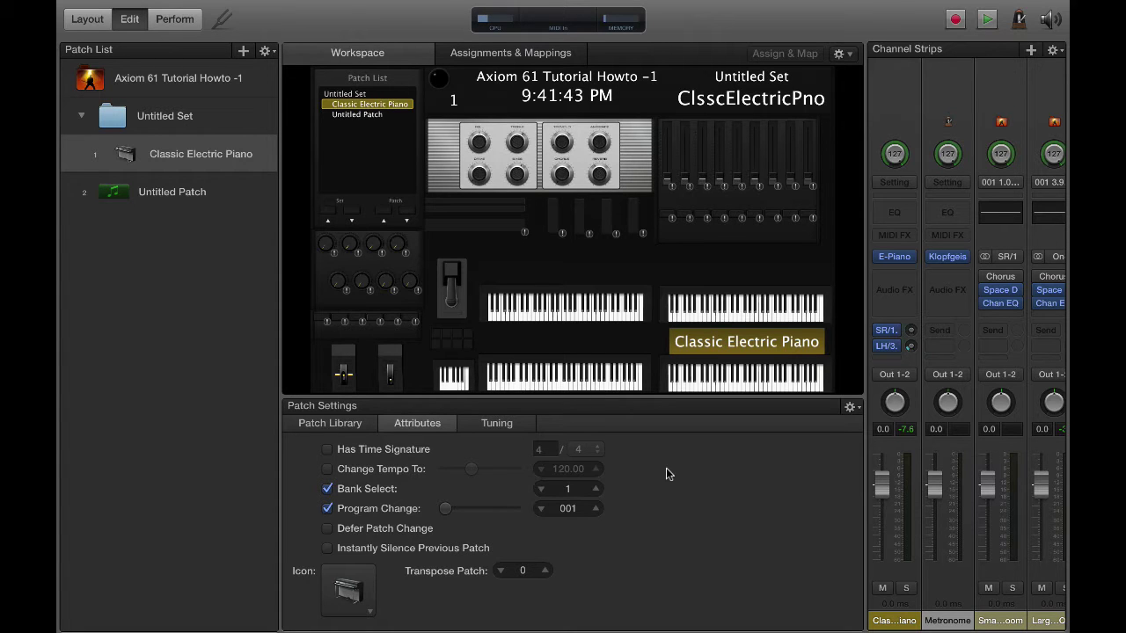
pyautogui.moveTo(722, 243)
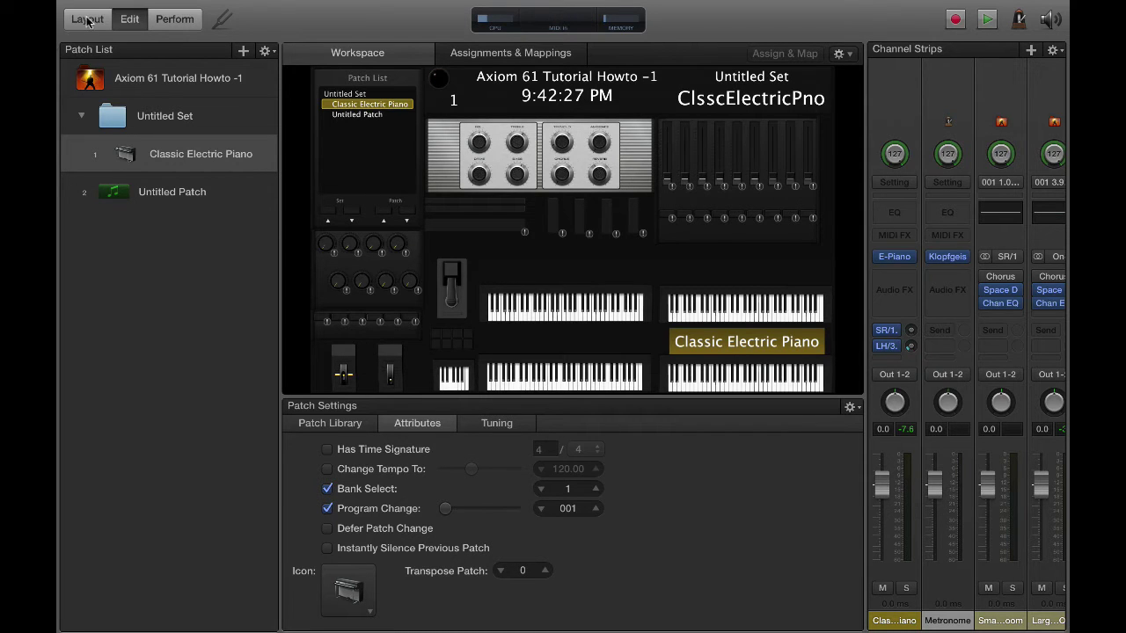
# In Layout mode, learn the four Keyboard Layers zones from the Axiom keys via Assign, the fourth on channel 4
pyautogui.click(86, 18)
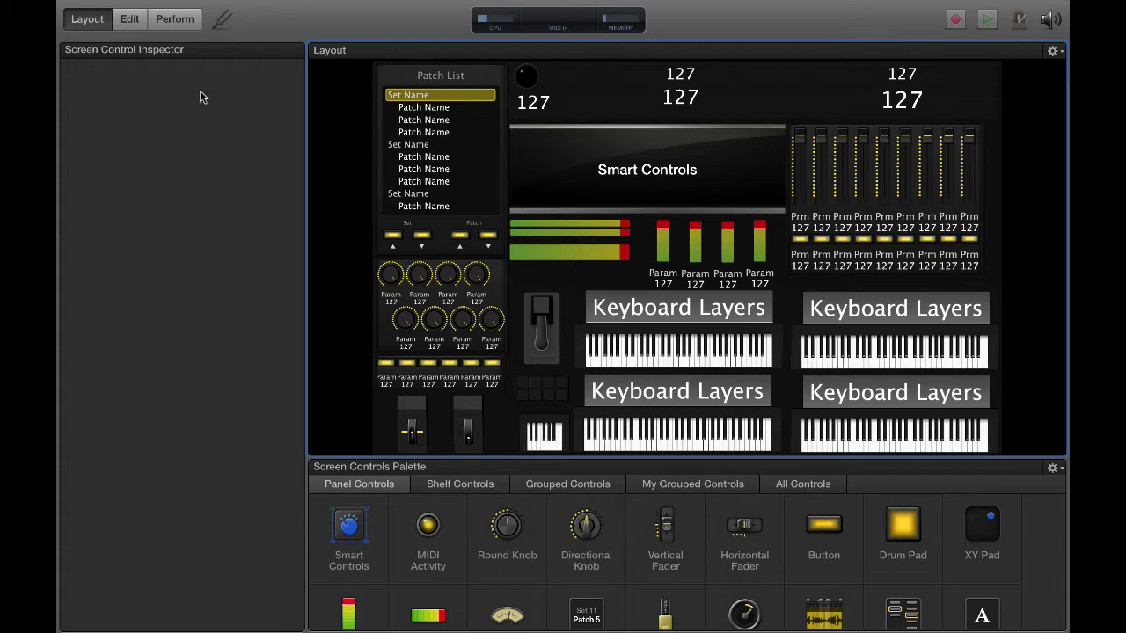
pyautogui.moveTo(669, 343)
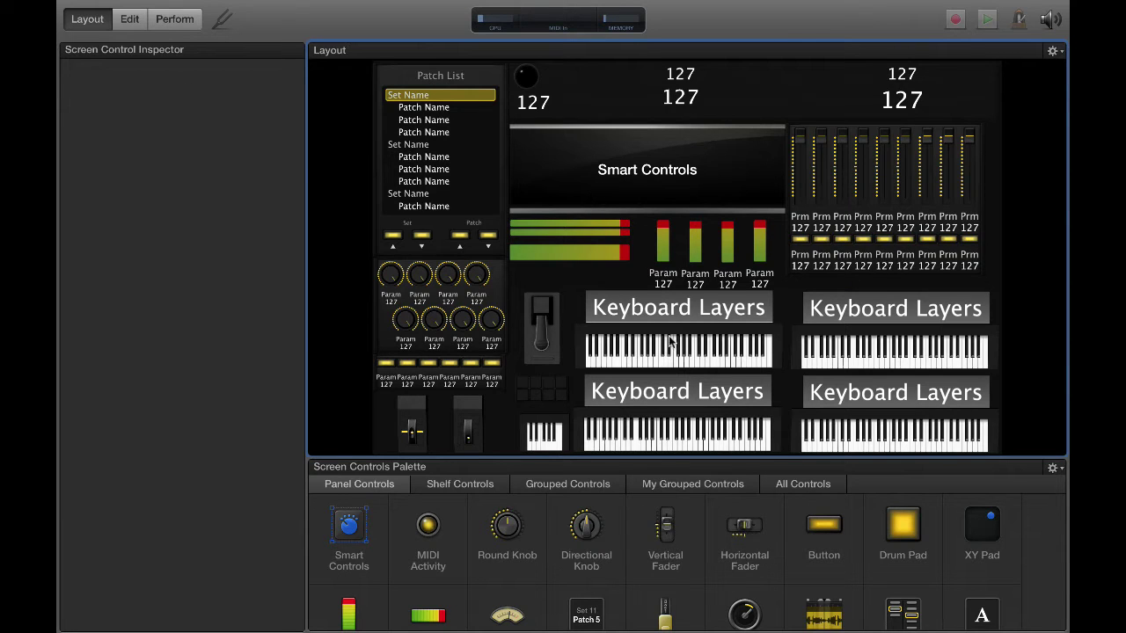
pyautogui.click(677, 349)
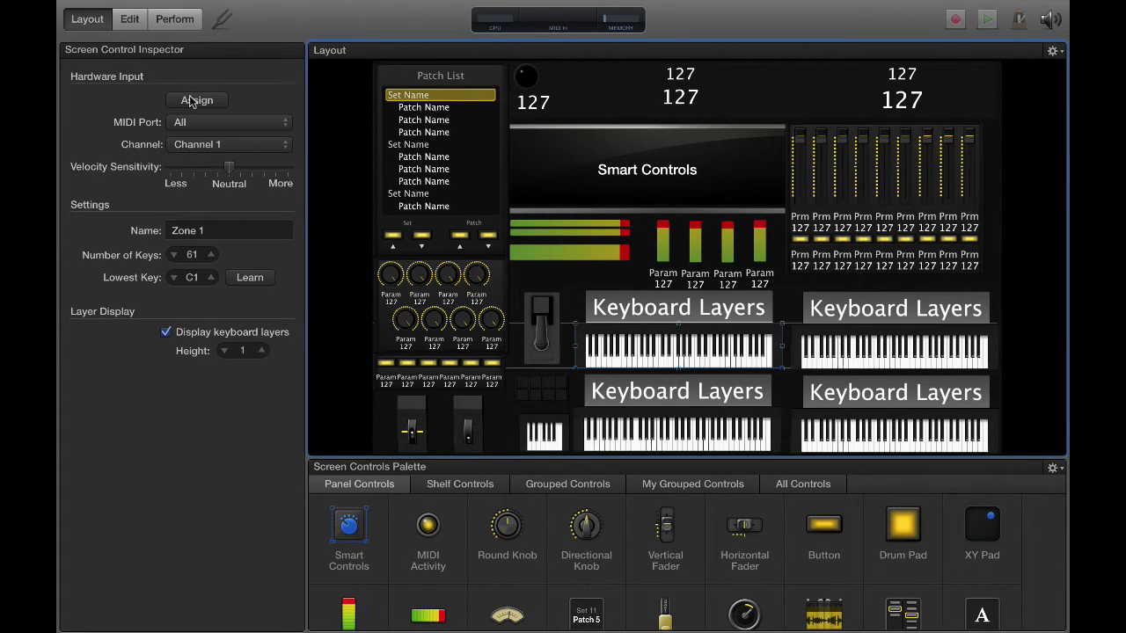
pyautogui.click(197, 99)
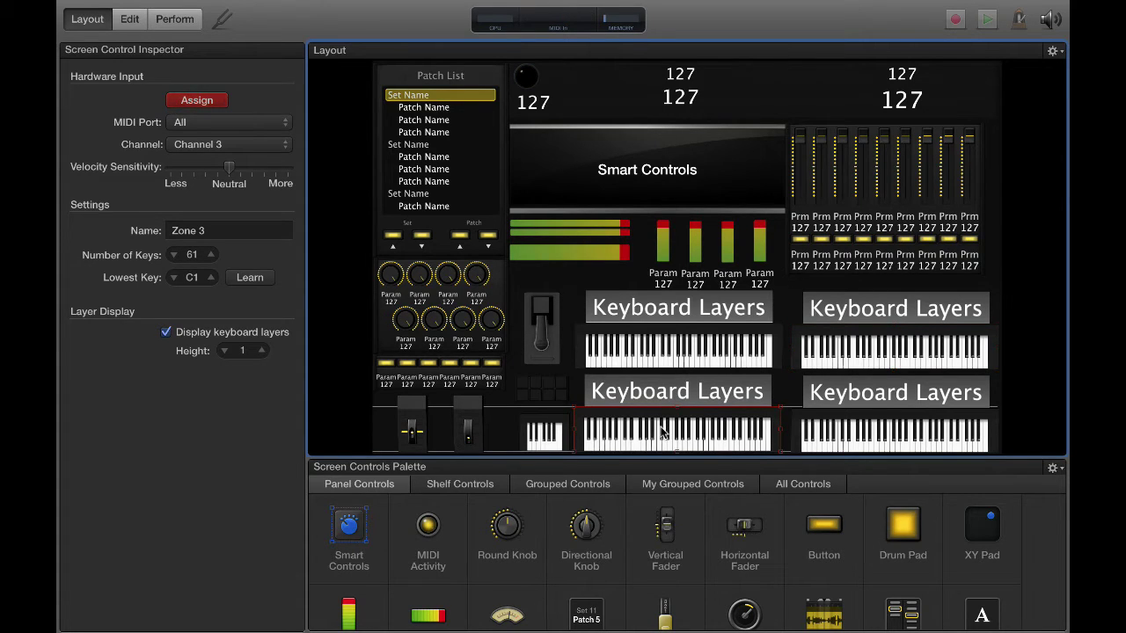
pyautogui.click(229, 122)
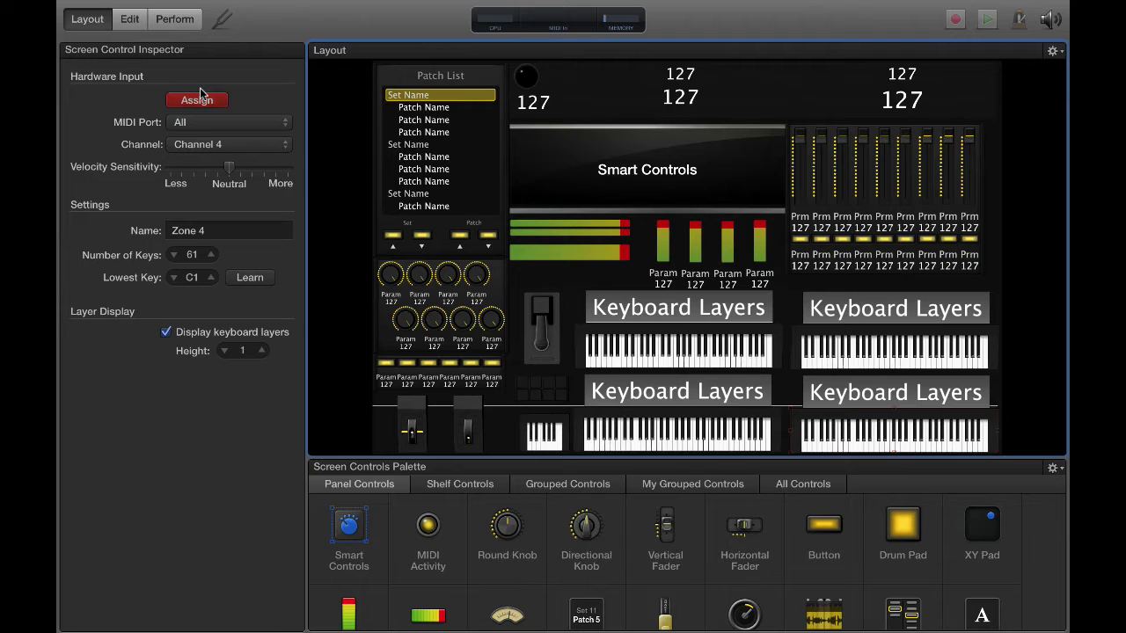
pyautogui.click(228, 122)
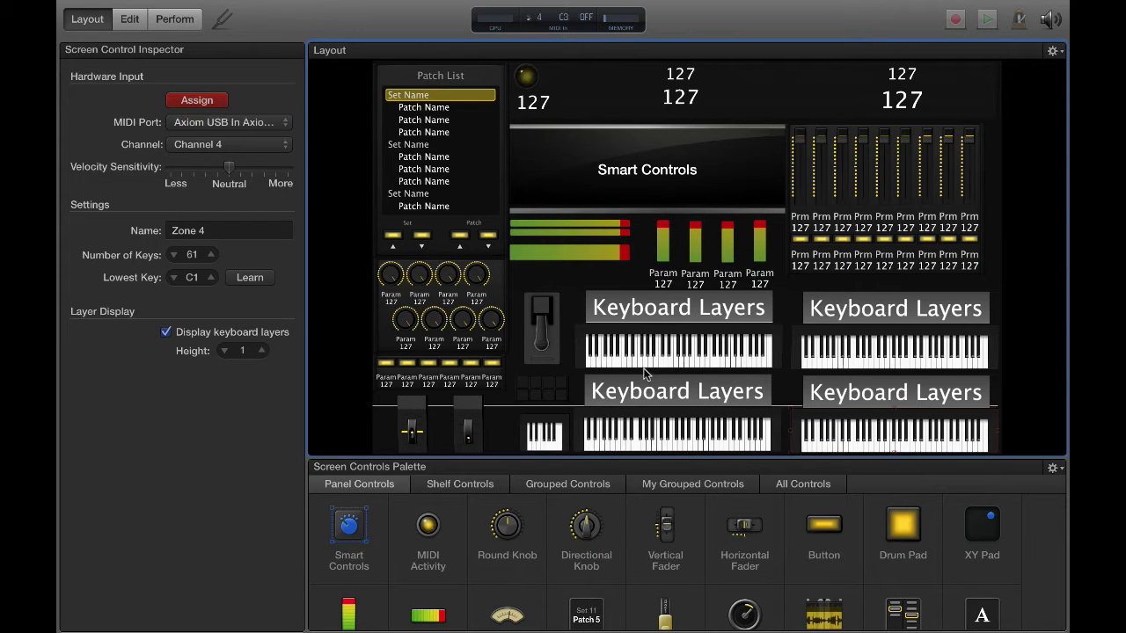
# Learn the pitch bend and modulation wheels from the Axiom, setting the modulation wheel to Channel 1
pyautogui.click(412, 424)
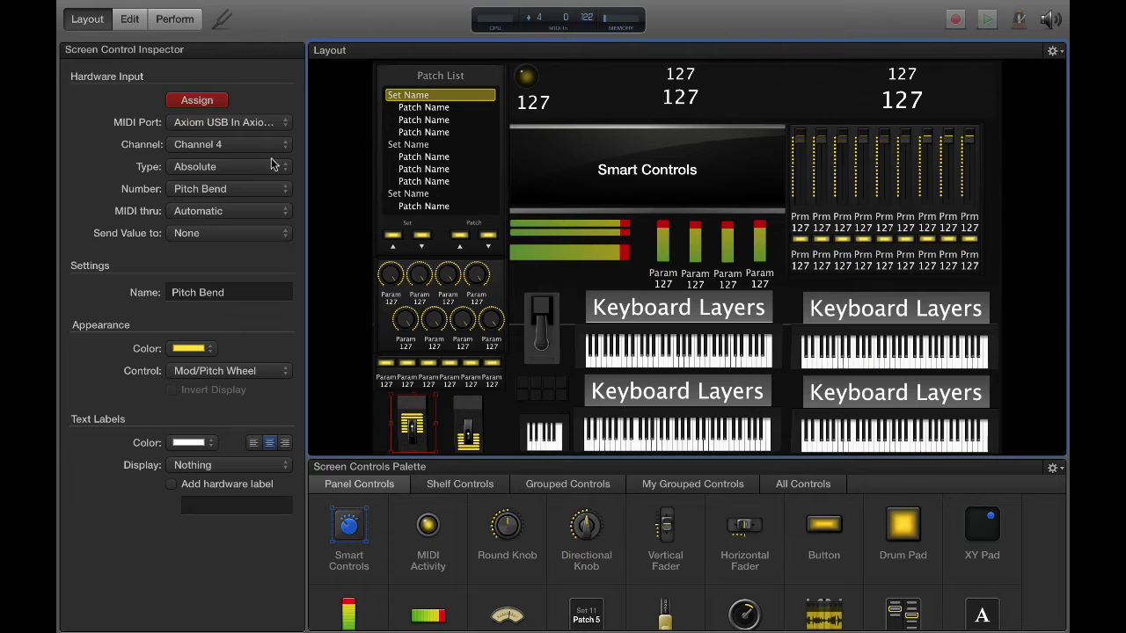
pyautogui.click(229, 145)
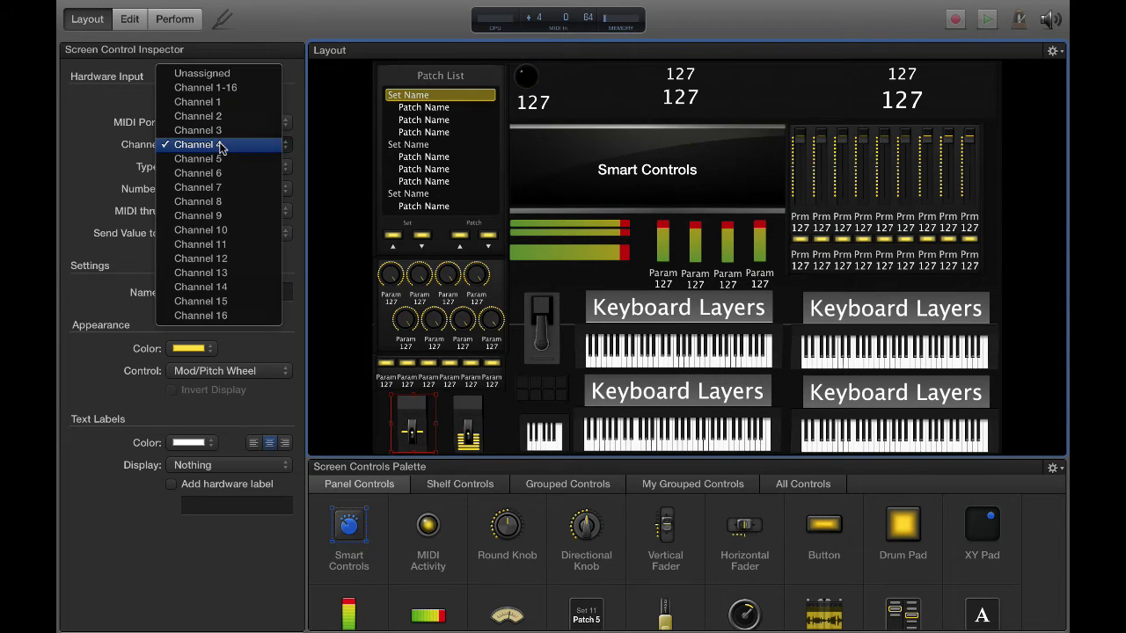
pyautogui.click(197, 145)
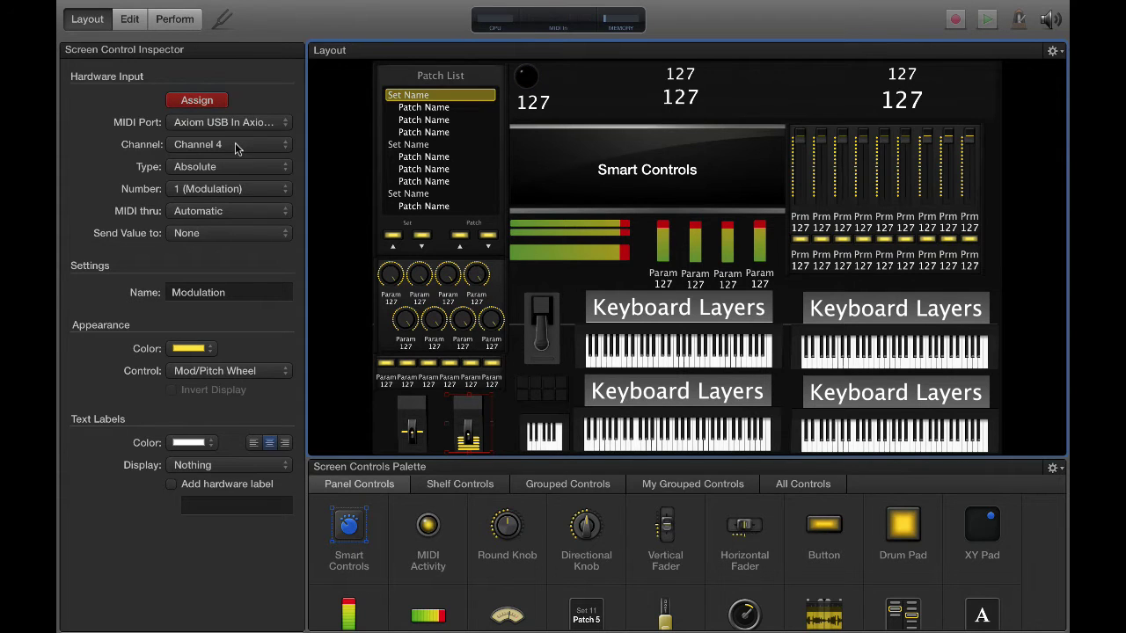
pyautogui.moveTo(232, 144)
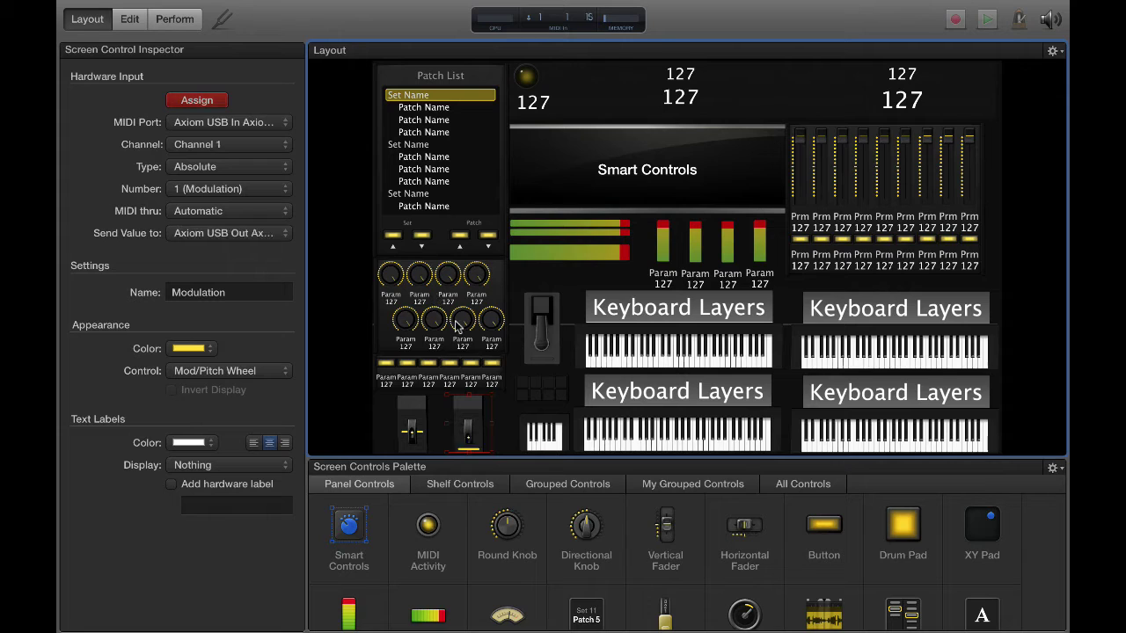
pyautogui.click(227, 144)
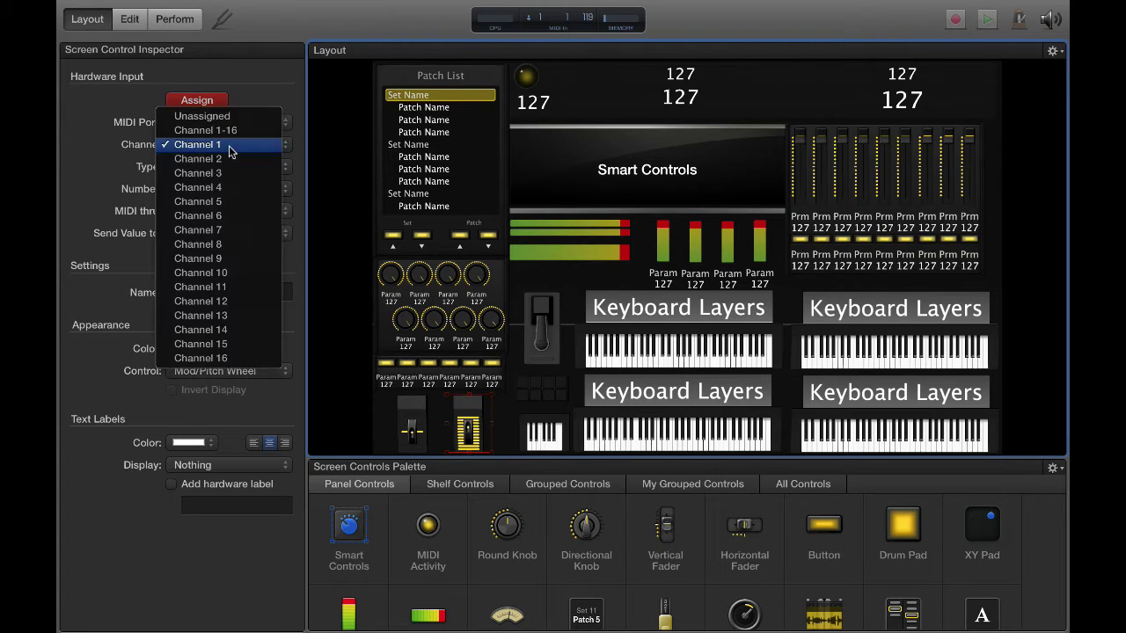
pyautogui.click(198, 144)
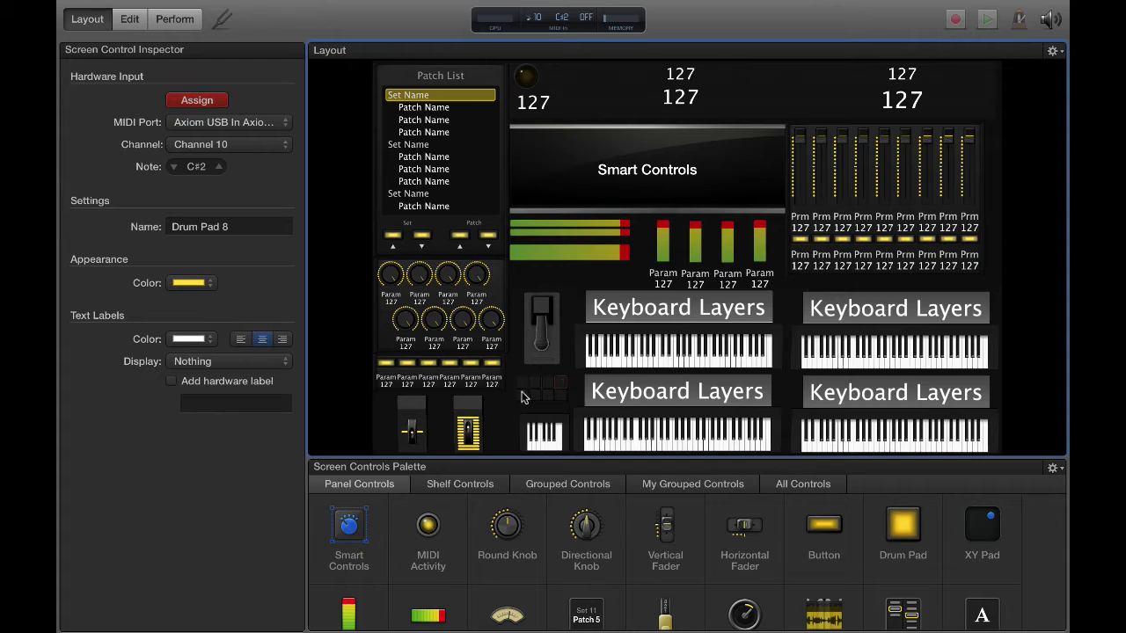
# Check the drum pad notes, then learn the 13-key Drums zone from C1 on channel 10
pyautogui.click(524, 395)
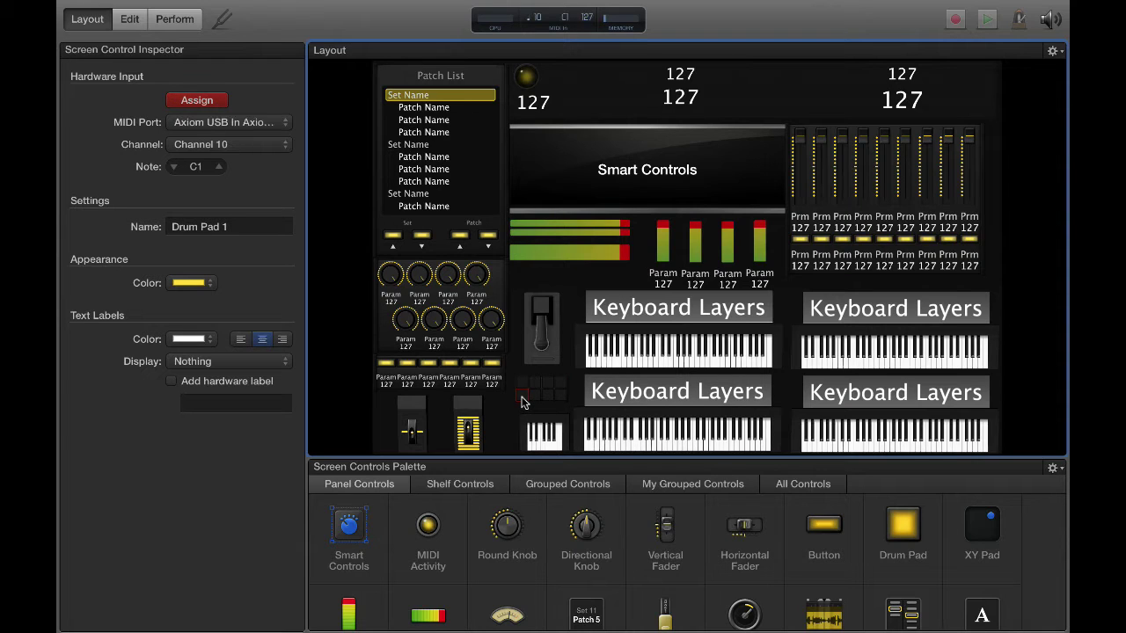
pyautogui.click(524, 396)
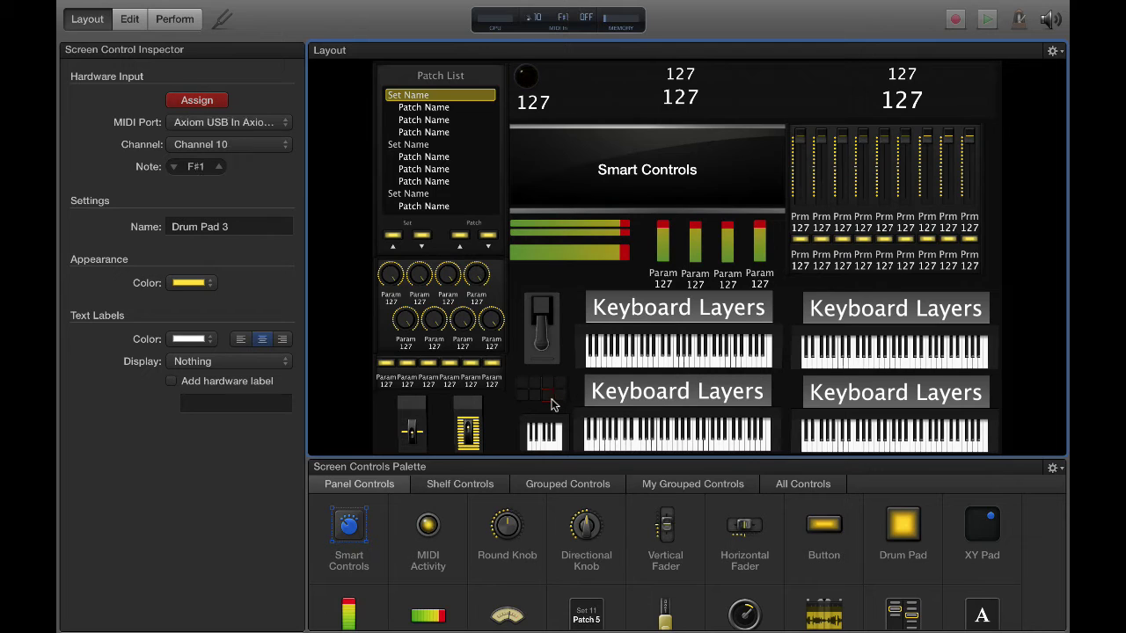
pyautogui.click(560, 394)
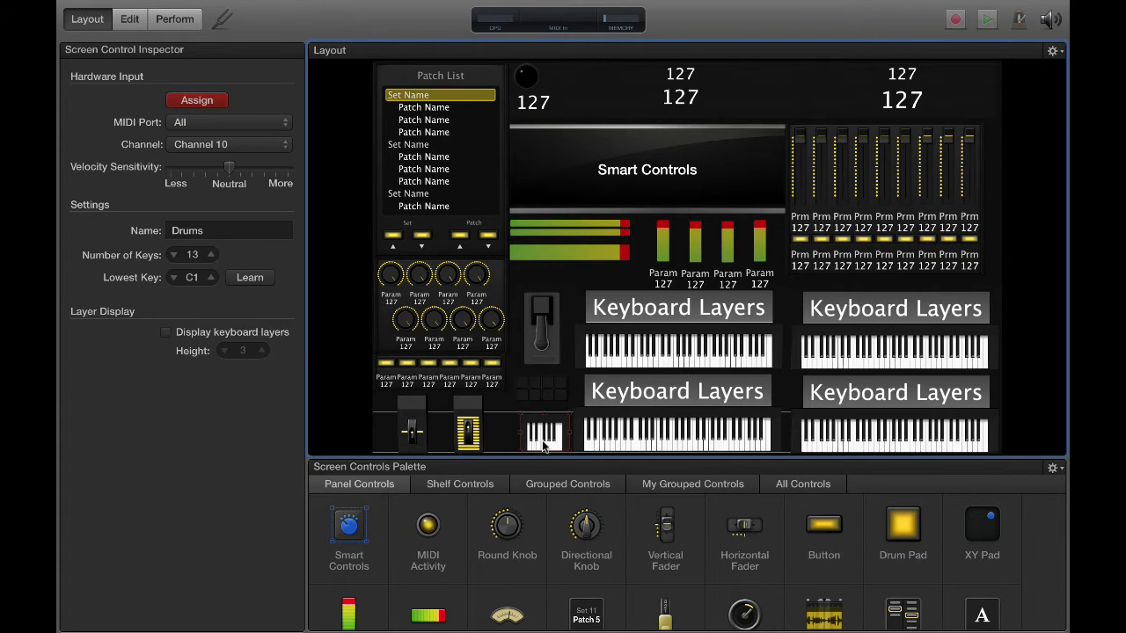
pyautogui.click(229, 121)
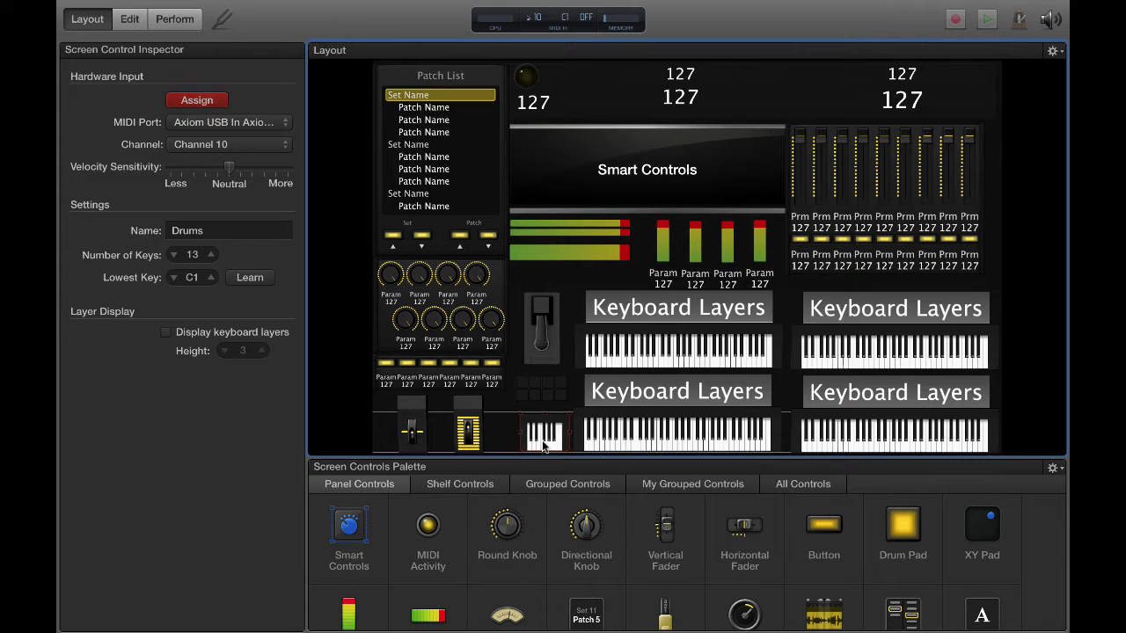
pyautogui.click(543, 431)
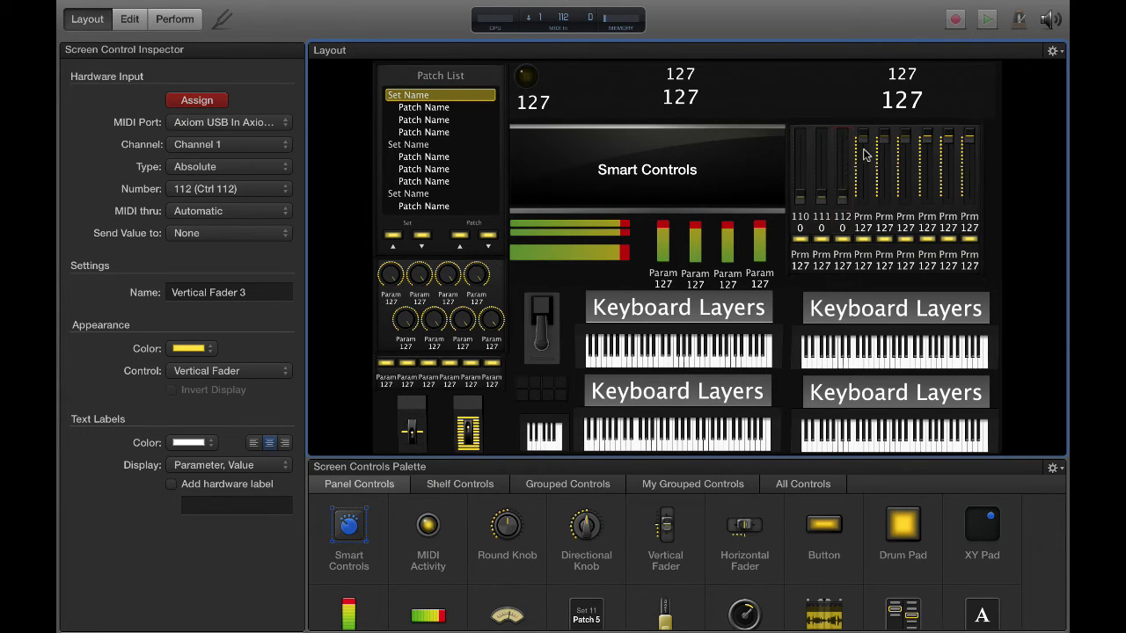
# Continue learning the vertical faders by moving each Axiom fader, filling CC 110–118
pyautogui.click(883, 167)
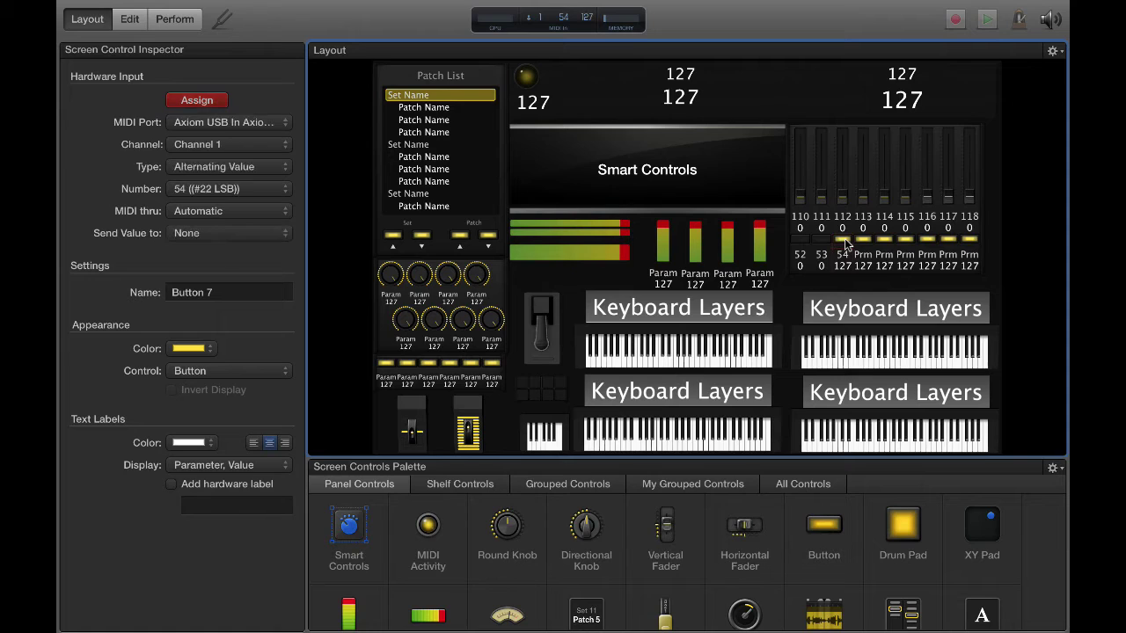
# Set the learned buttons to Press / Release type and start learning Knob 1 on CC 102
pyautogui.click(229, 165)
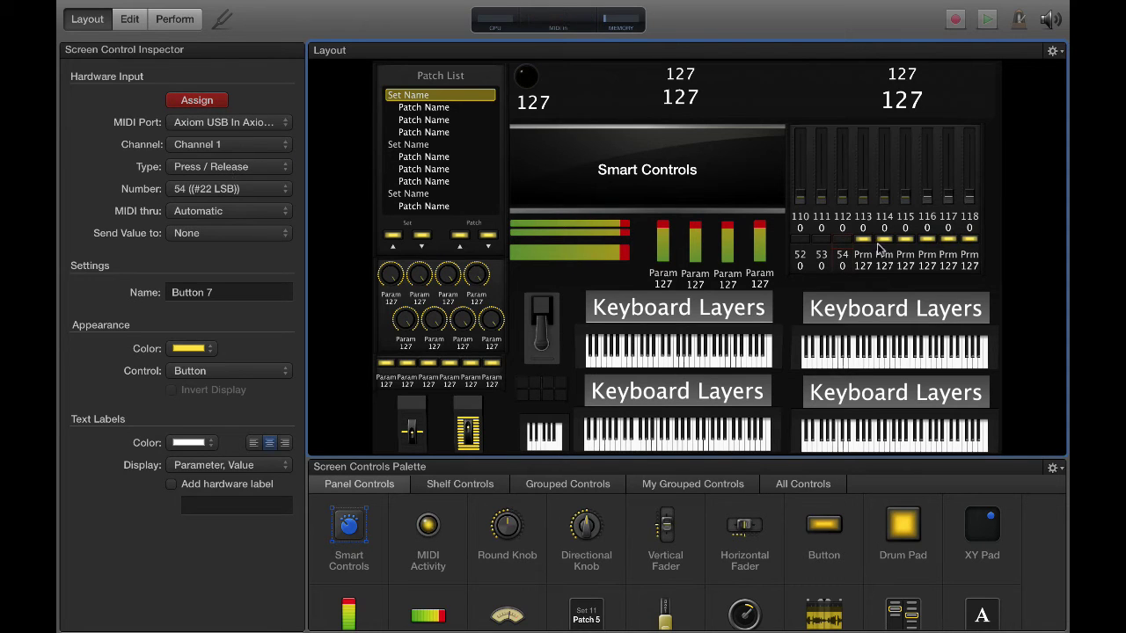
pyautogui.click(862, 242)
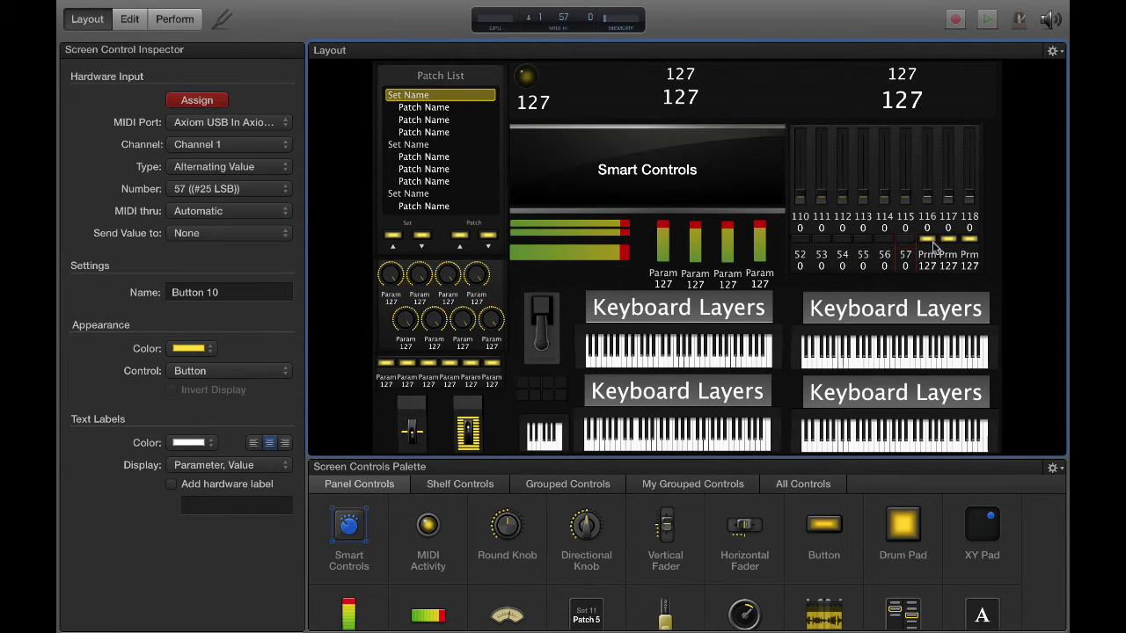
pyautogui.click(926, 243)
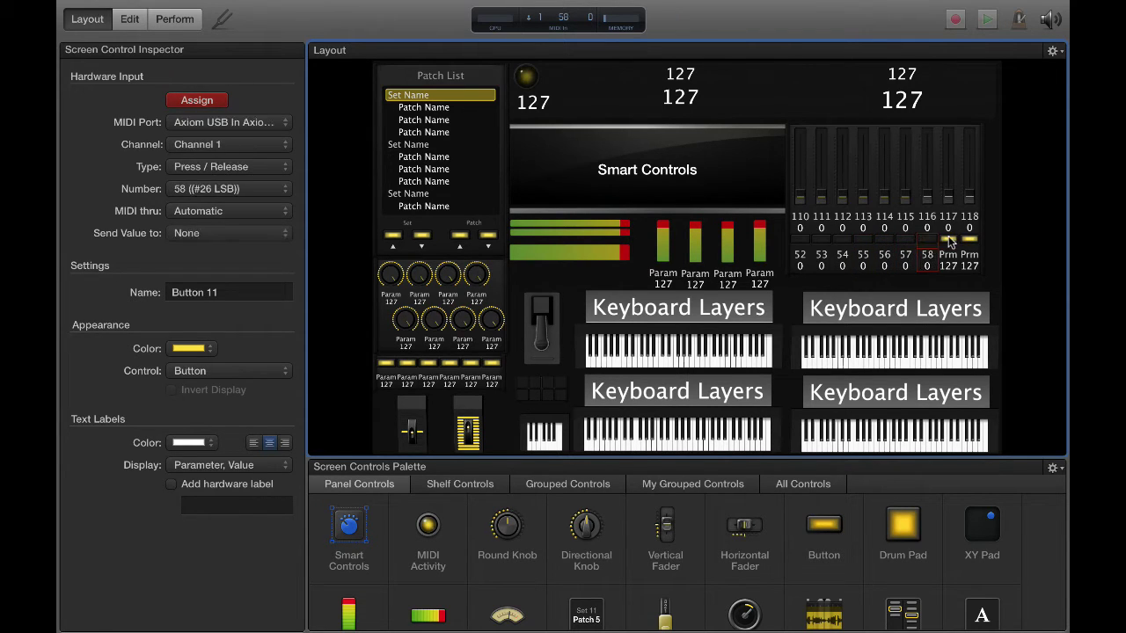
pyautogui.click(969, 239)
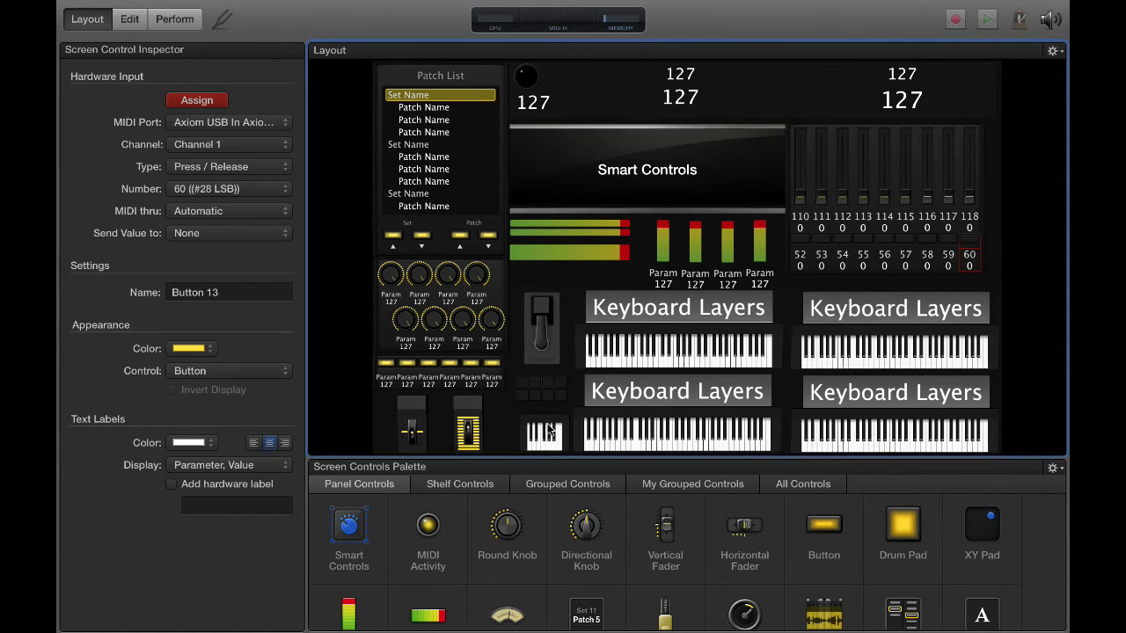
pyautogui.click(391, 277)
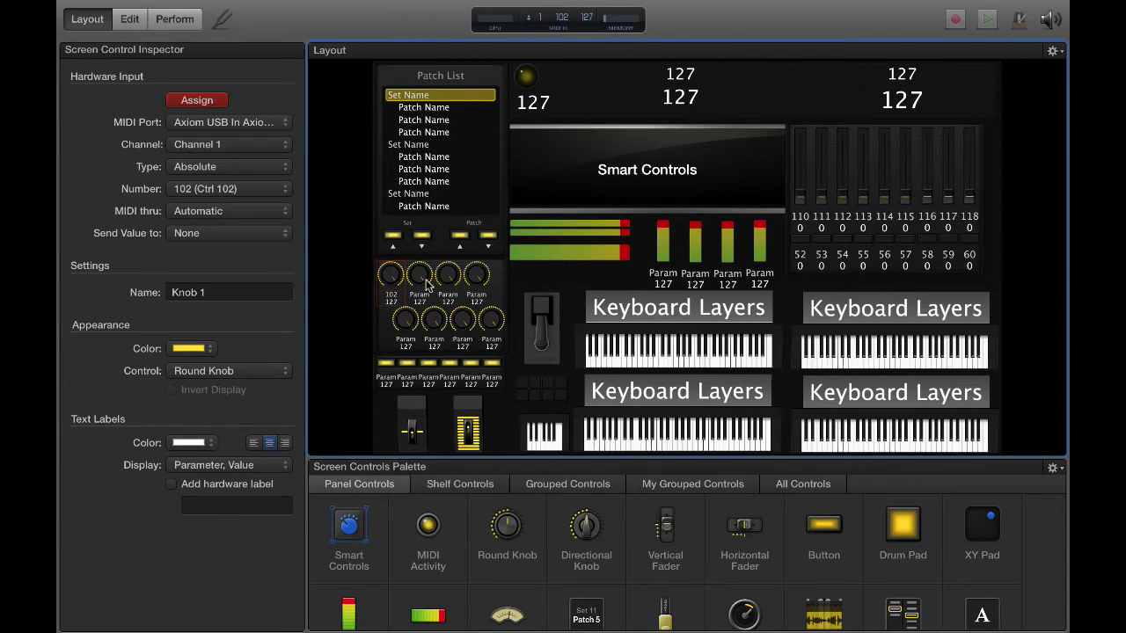
# Learn the remaining rotary knobs from the Axiom, covering CC 102–109
pyautogui.click(419, 275)
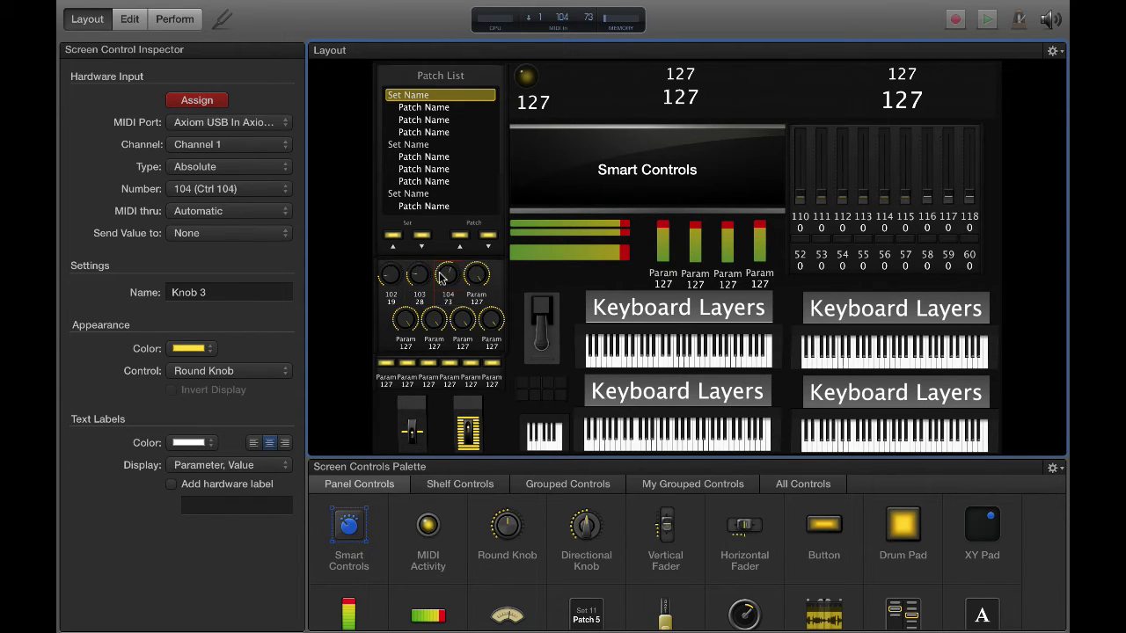
pyautogui.click(475, 274)
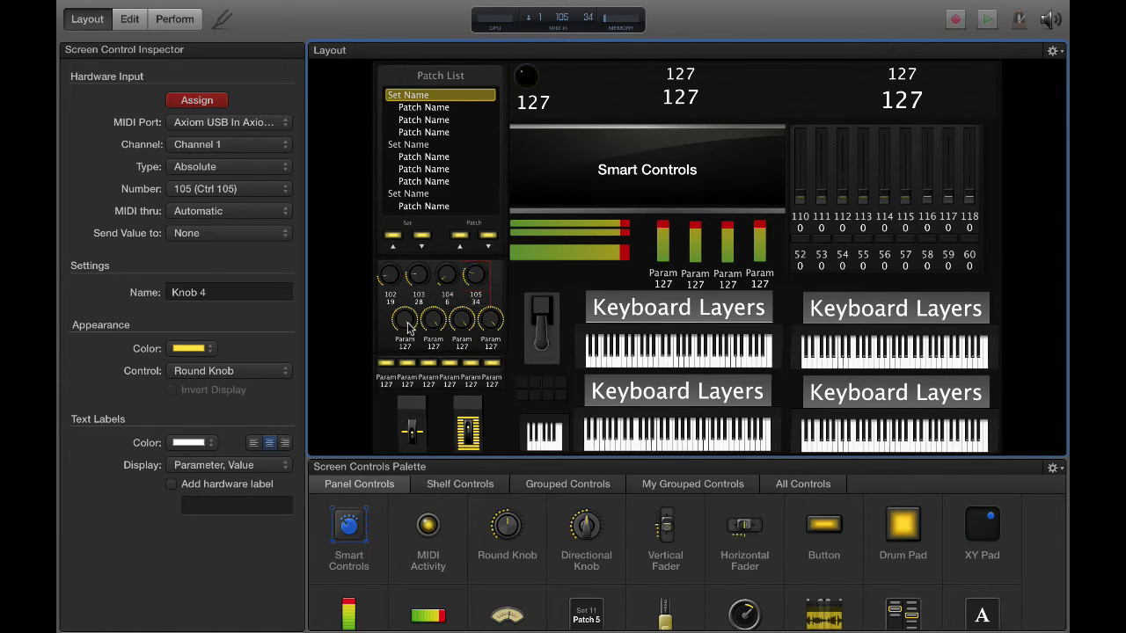
pyautogui.click(405, 320)
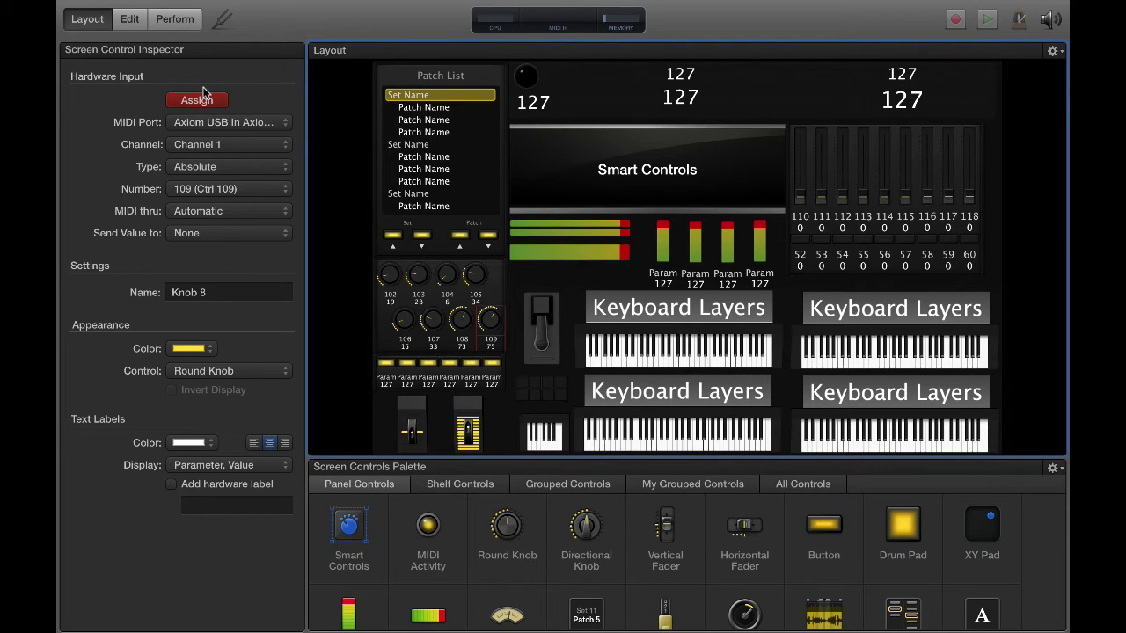
pyautogui.moveTo(413, 243)
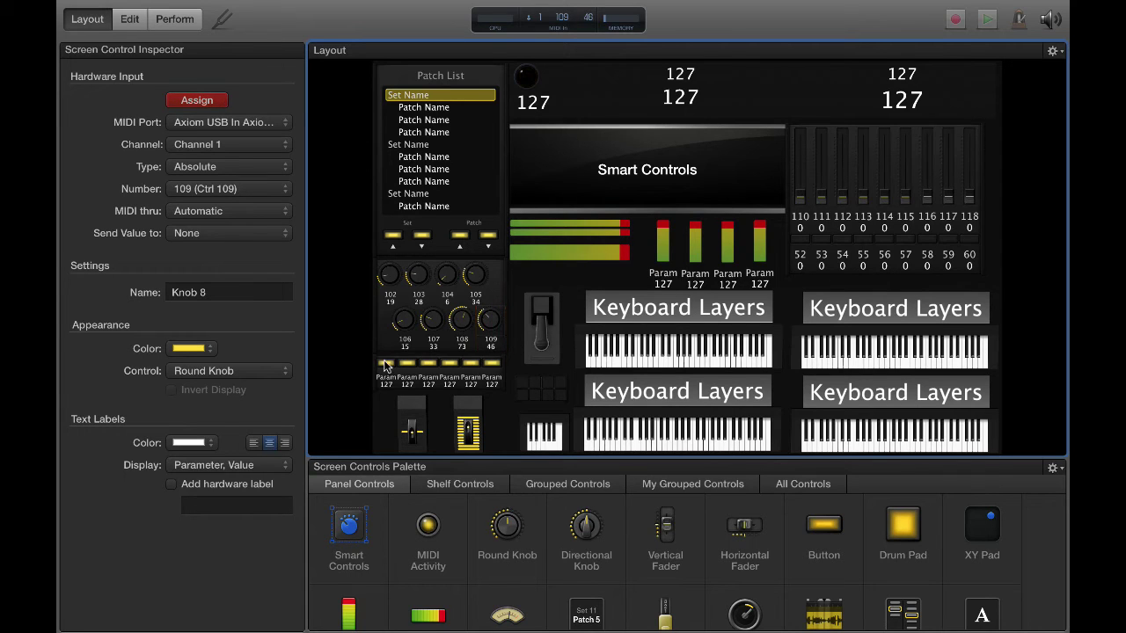
# Learn the row of small buttons on channel 16 CC 20–25, then return to Edit mode
pyautogui.click(385, 369)
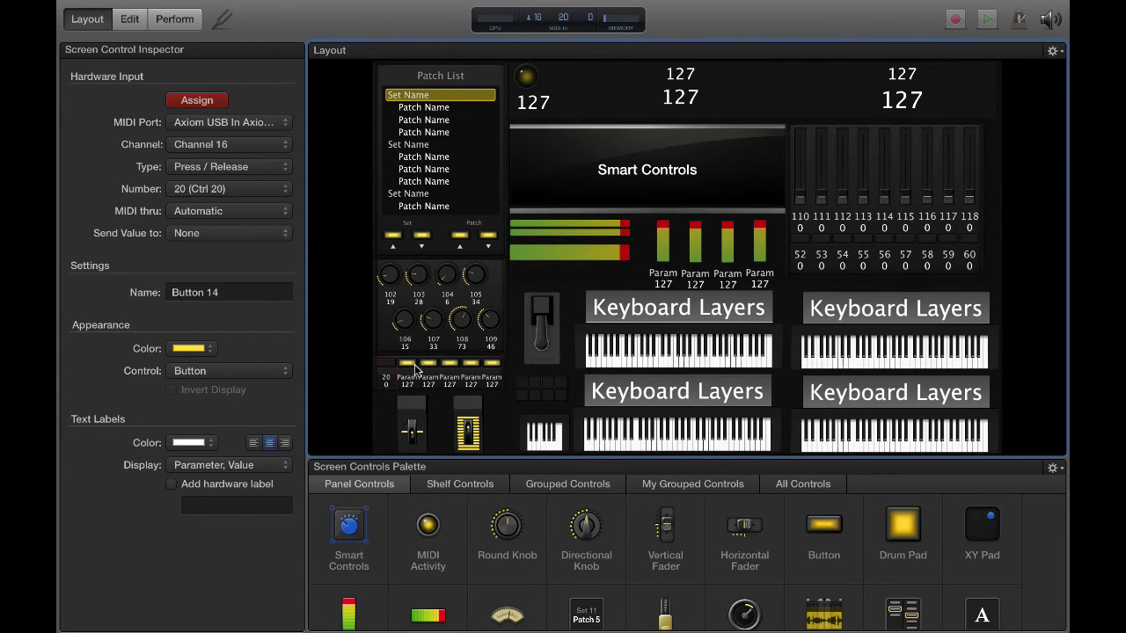
pyautogui.click(408, 362)
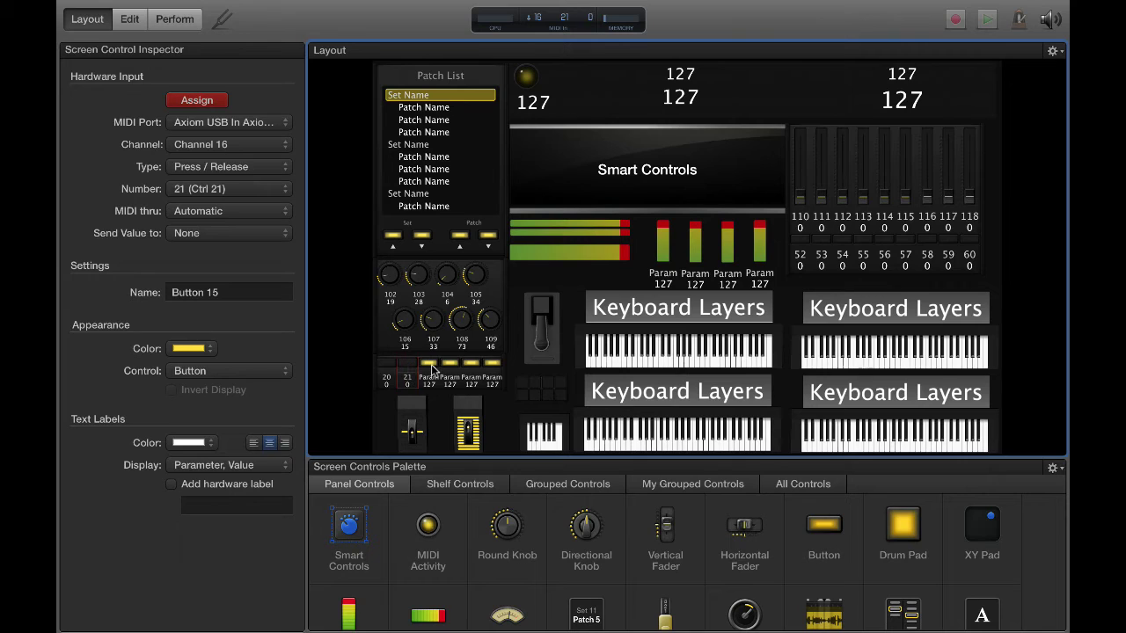
pyautogui.click(430, 369)
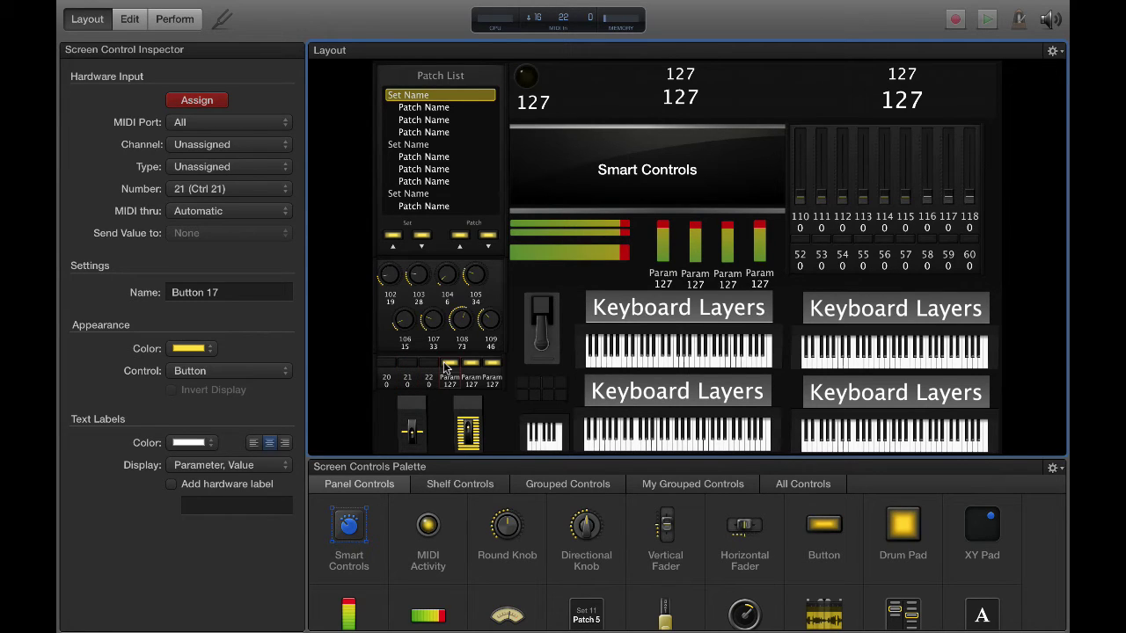
pyautogui.click(451, 370)
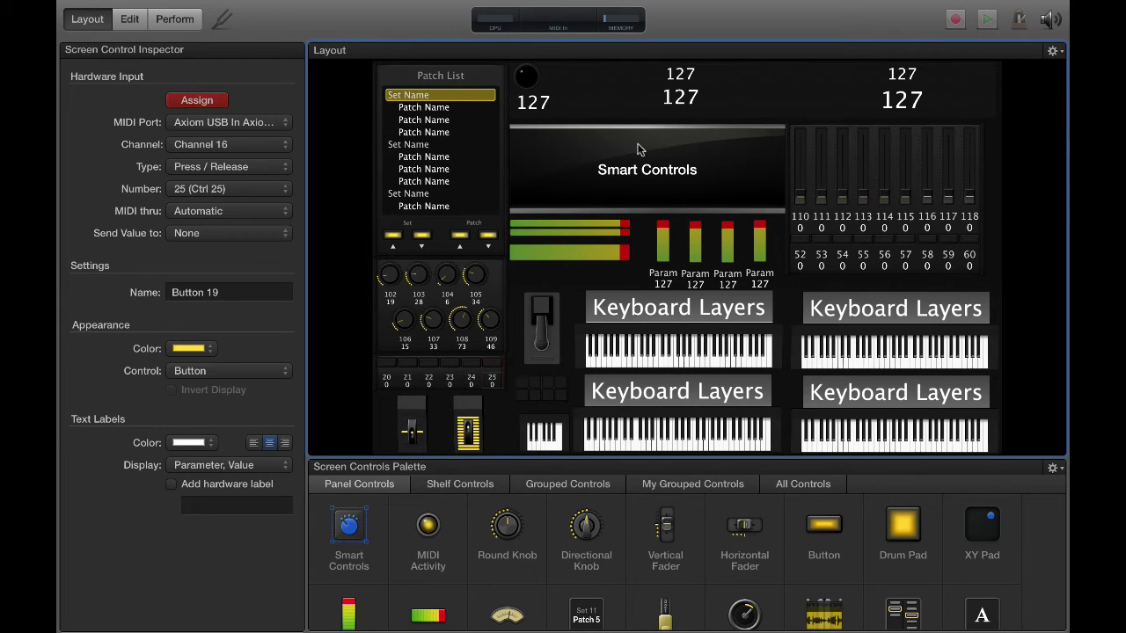
pyautogui.moveTo(513, 202)
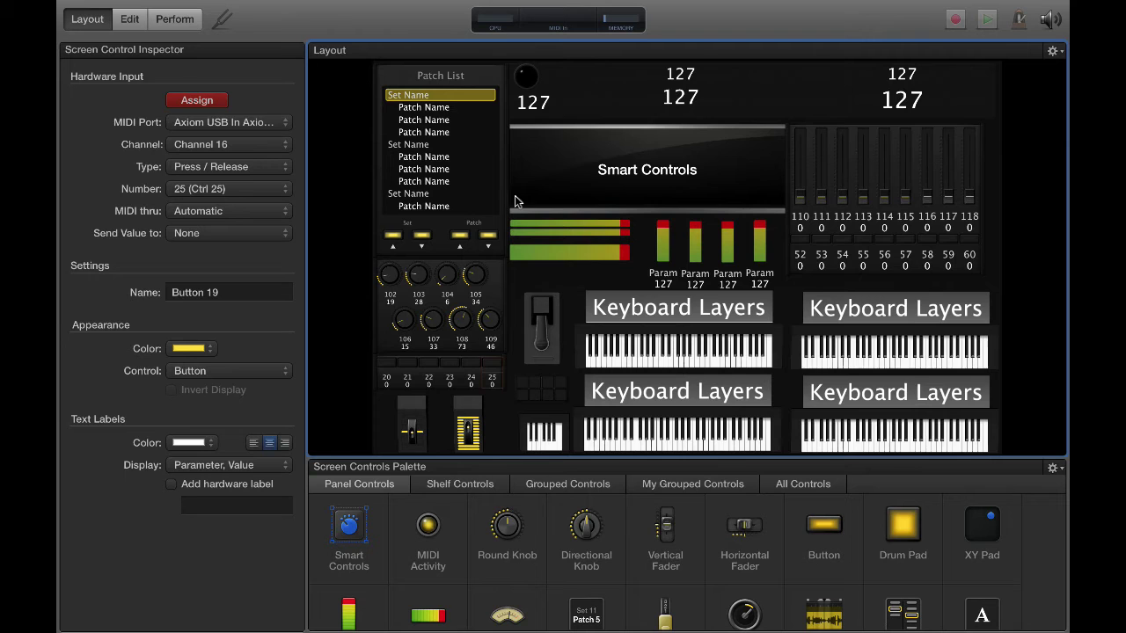
pyautogui.click(130, 17)
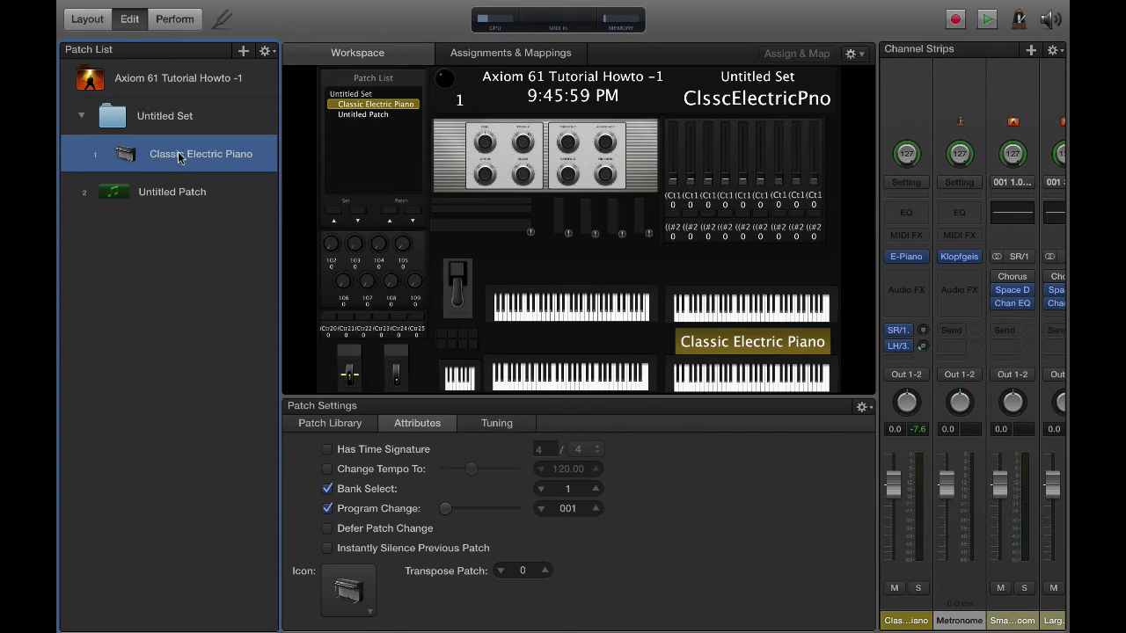
# Select the concert in the Patch List and pick the far-right fader to show its mapping choices
pyautogui.click(165, 116)
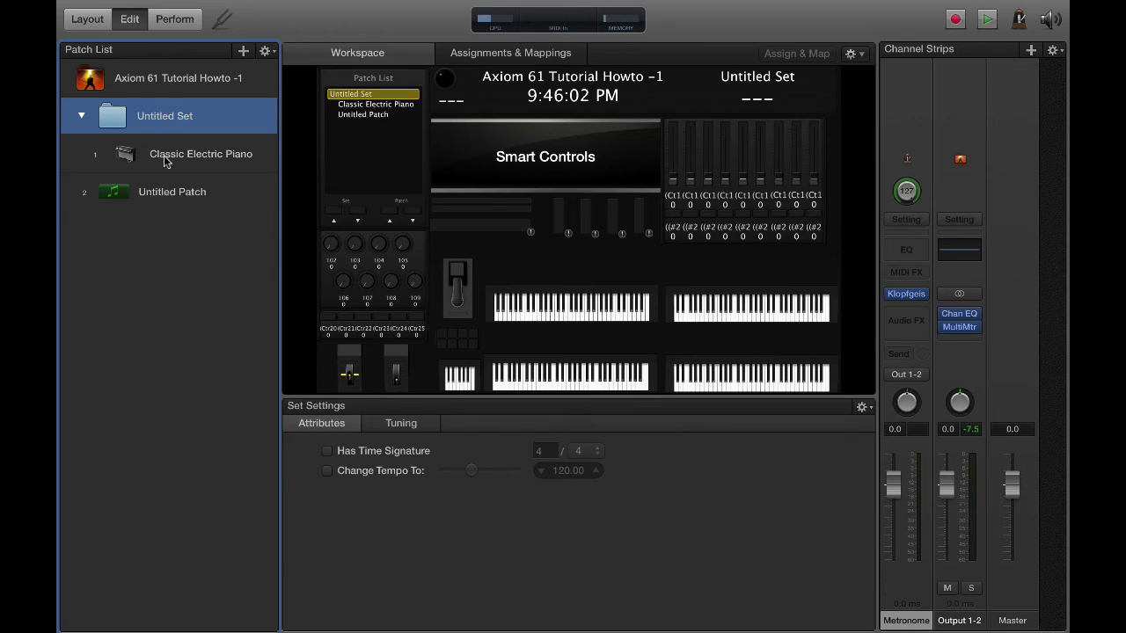
pyautogui.click(200, 155)
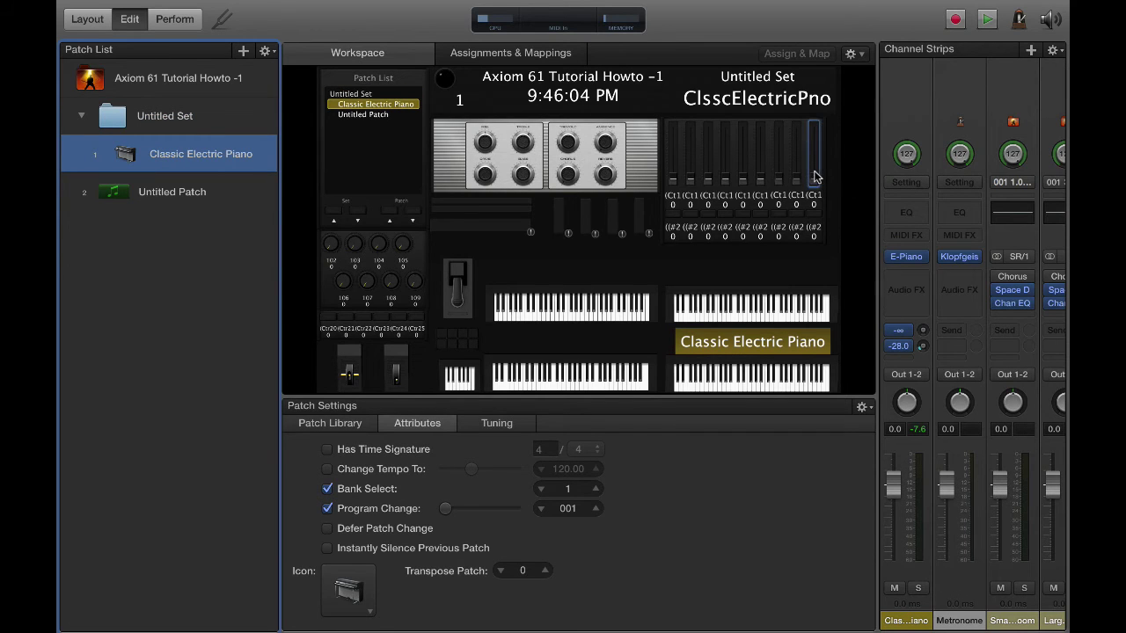
pyautogui.click(176, 78)
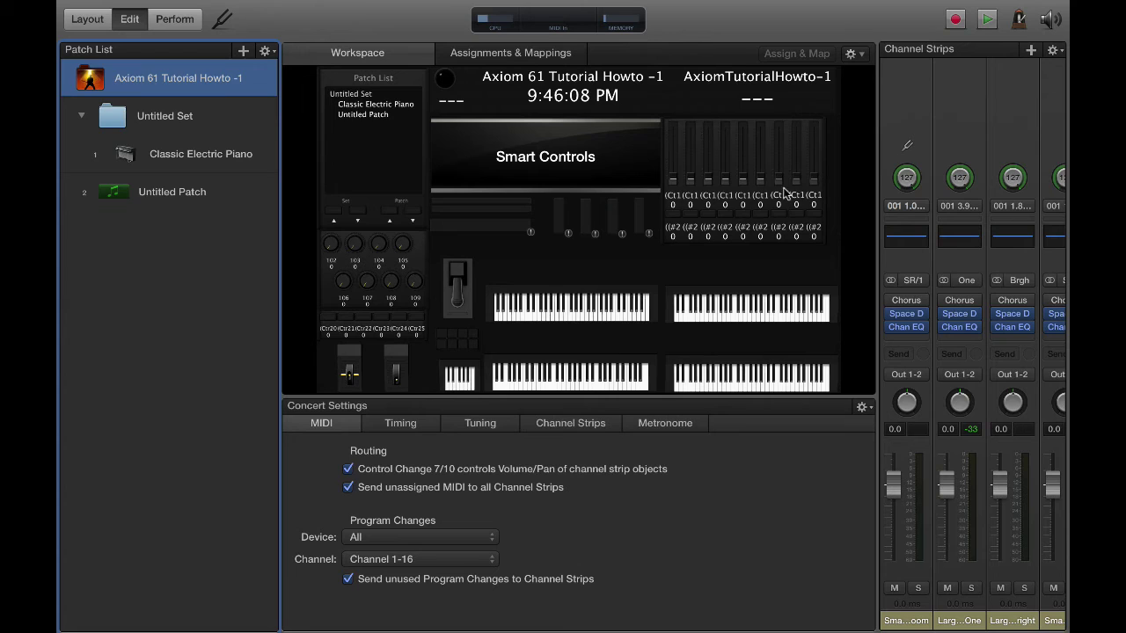
pyautogui.click(812, 158)
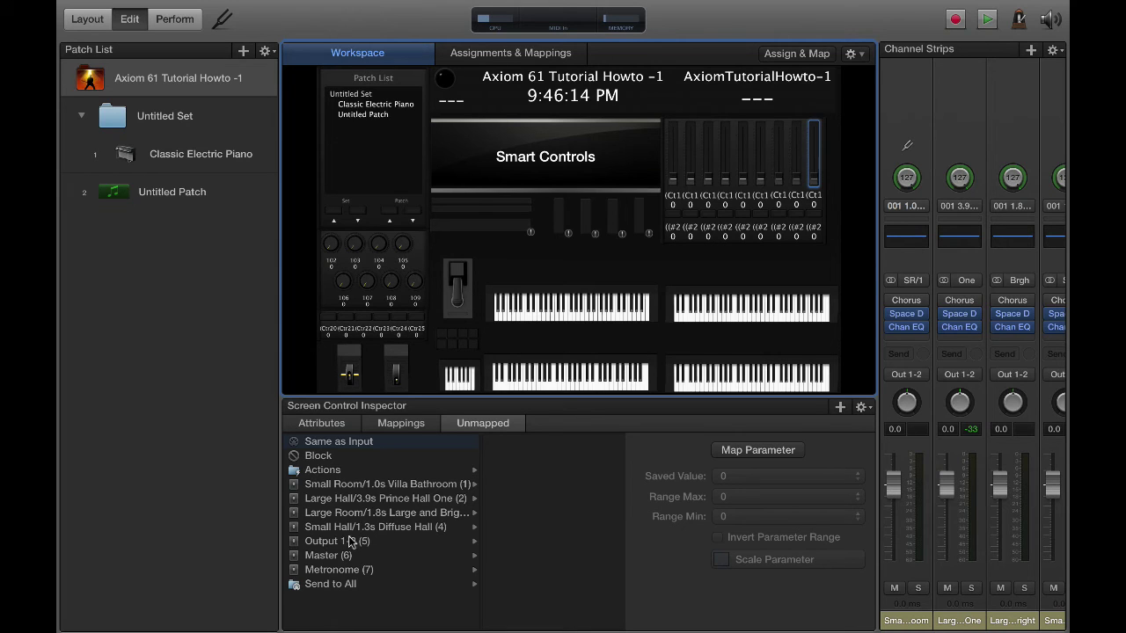
# Map the fader to Output 1-2 Volume with Range Max +1.9 dB and bring up Scale Parameter
pyautogui.click(334, 542)
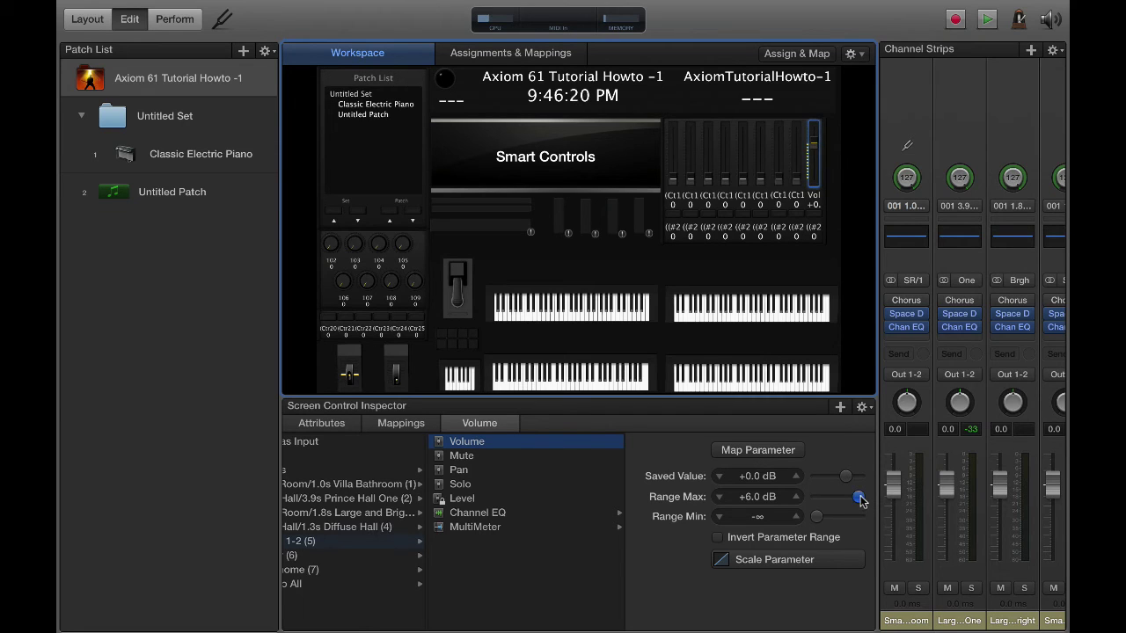
pyautogui.moveTo(859, 496); pyautogui.dragTo(851, 496)
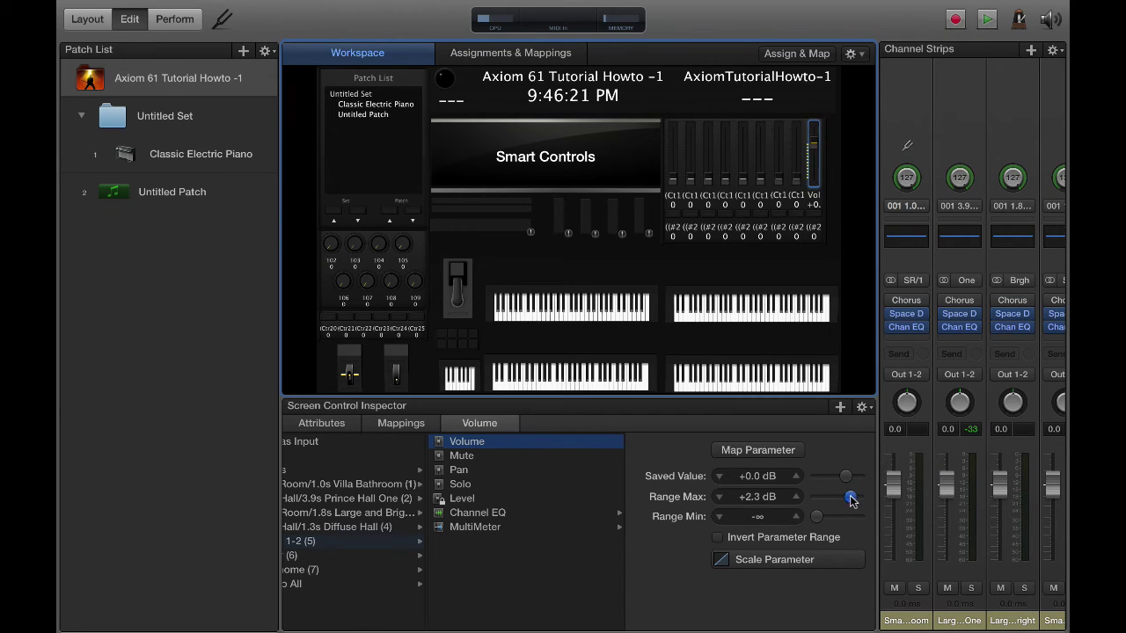
pyautogui.moveTo(846, 496); pyautogui.dragTo(847, 500)
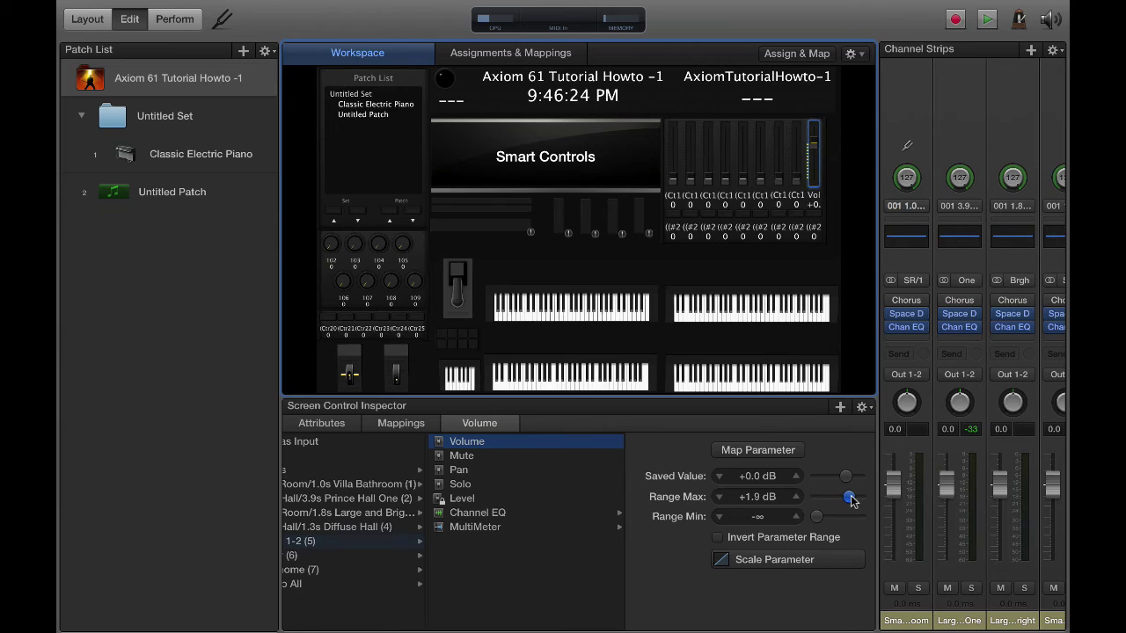
pyautogui.moveTo(846, 496); pyautogui.dragTo(851, 496)
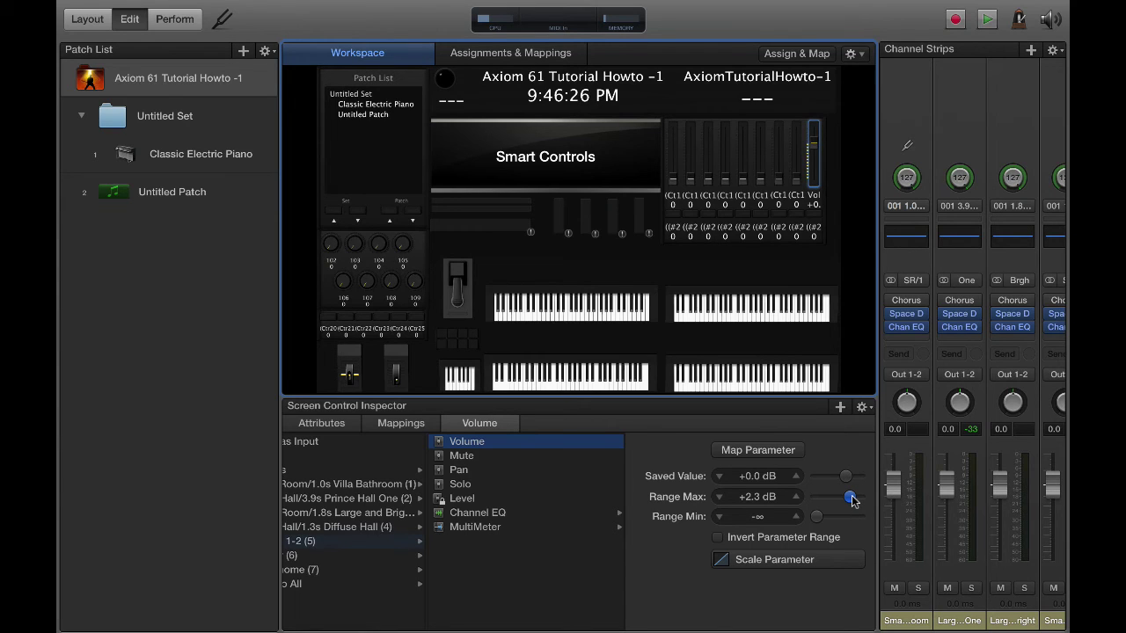
pyautogui.moveTo(851, 496); pyautogui.dragTo(848, 500)
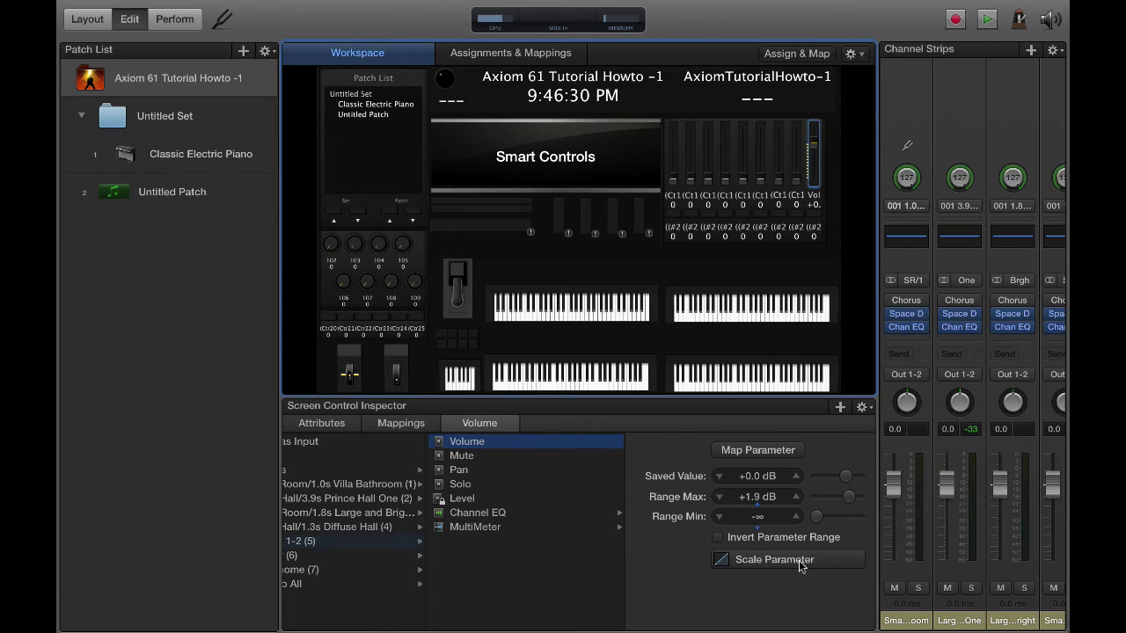
pyautogui.click(774, 559)
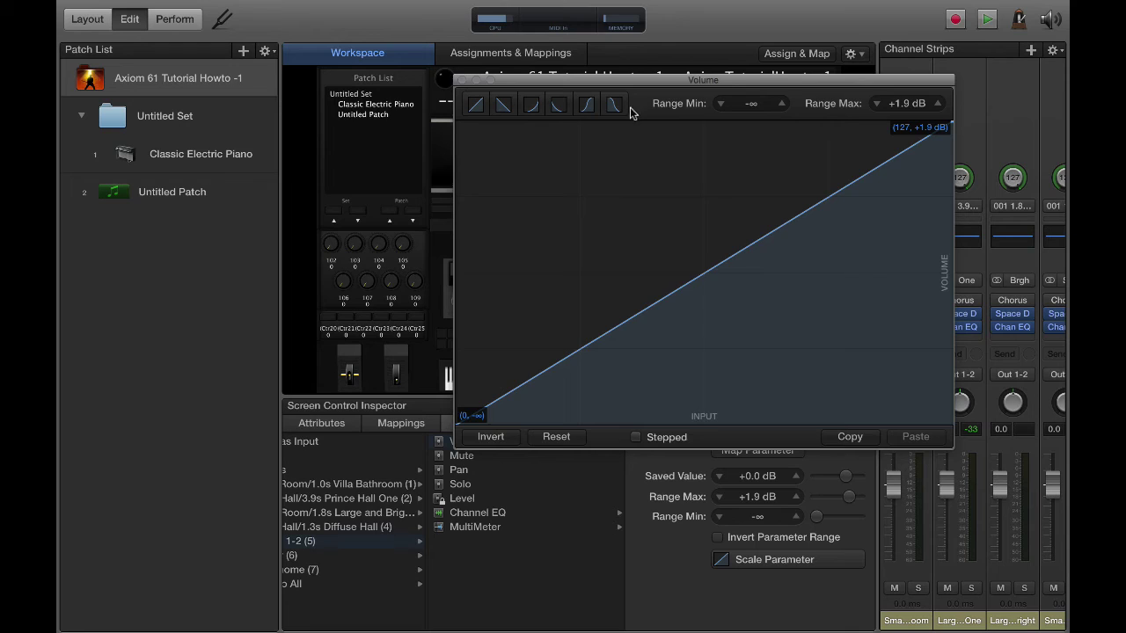
# Try an S-curve and reshape it, then settle on the exponential preset and close the editor
pyautogui.click(586, 104)
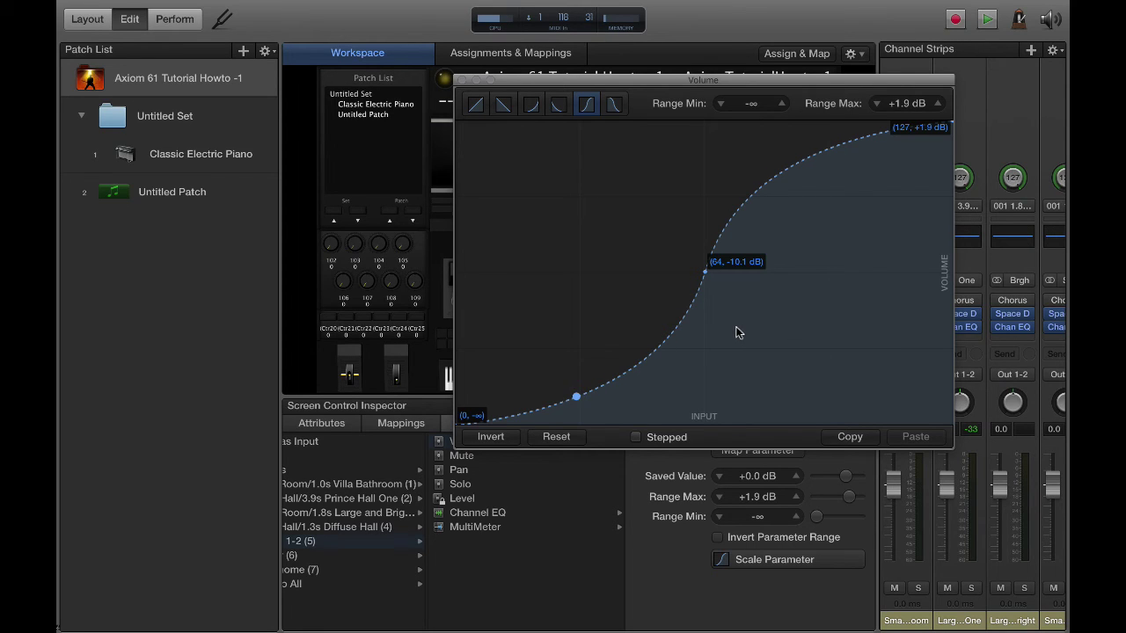
pyautogui.moveTo(577, 398); pyautogui.dragTo(591, 391)
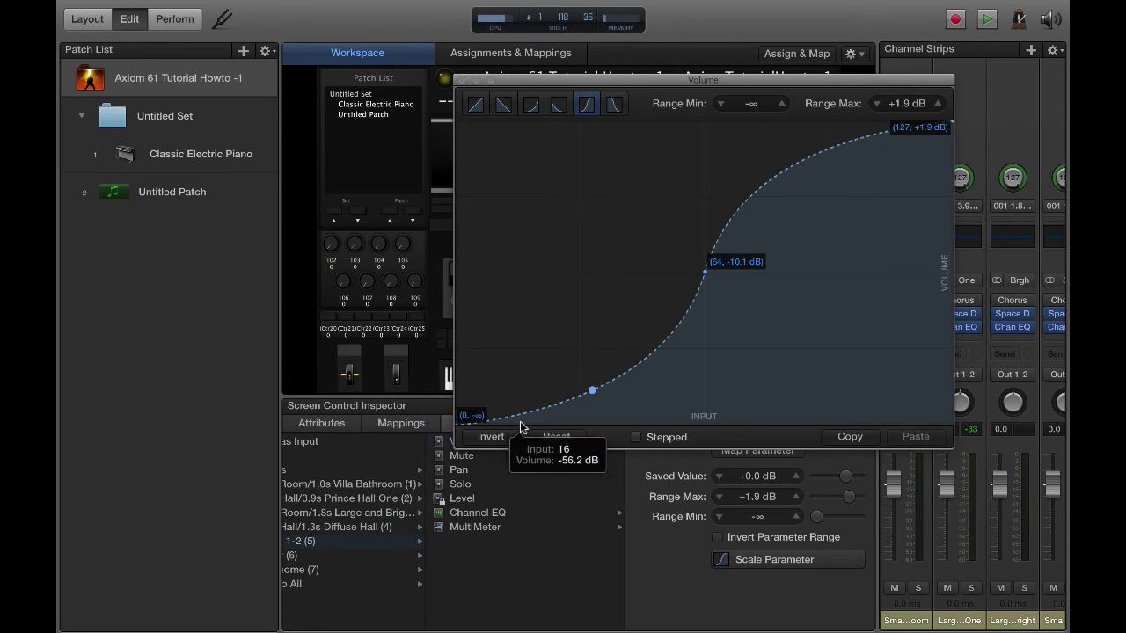
pyautogui.moveTo(591, 391); pyautogui.dragTo(538, 410)
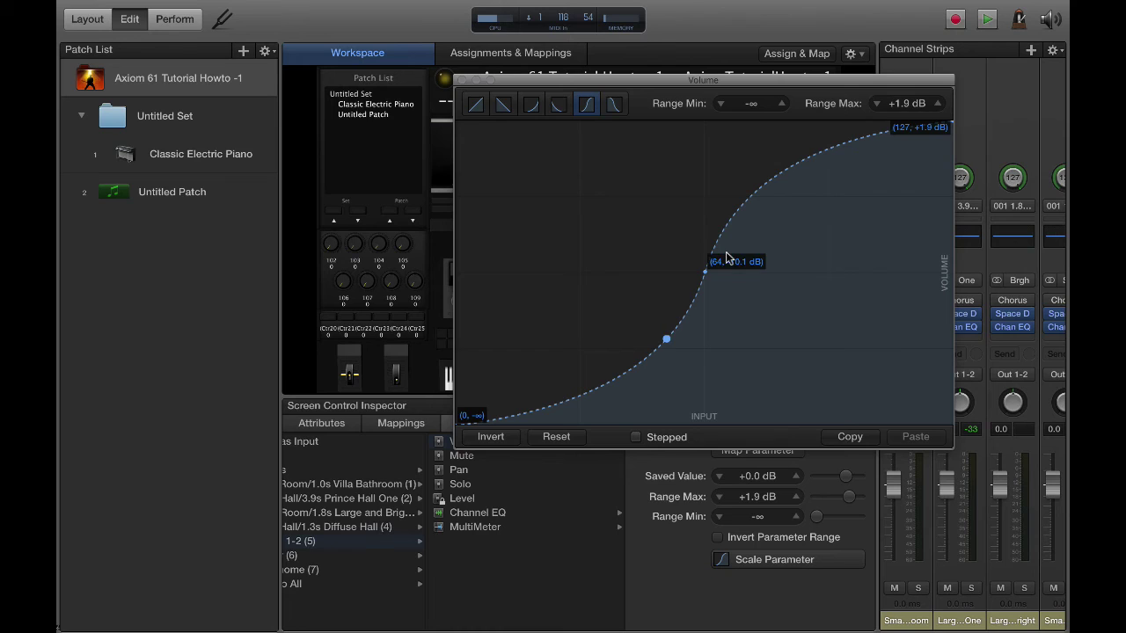
pyautogui.click(531, 104)
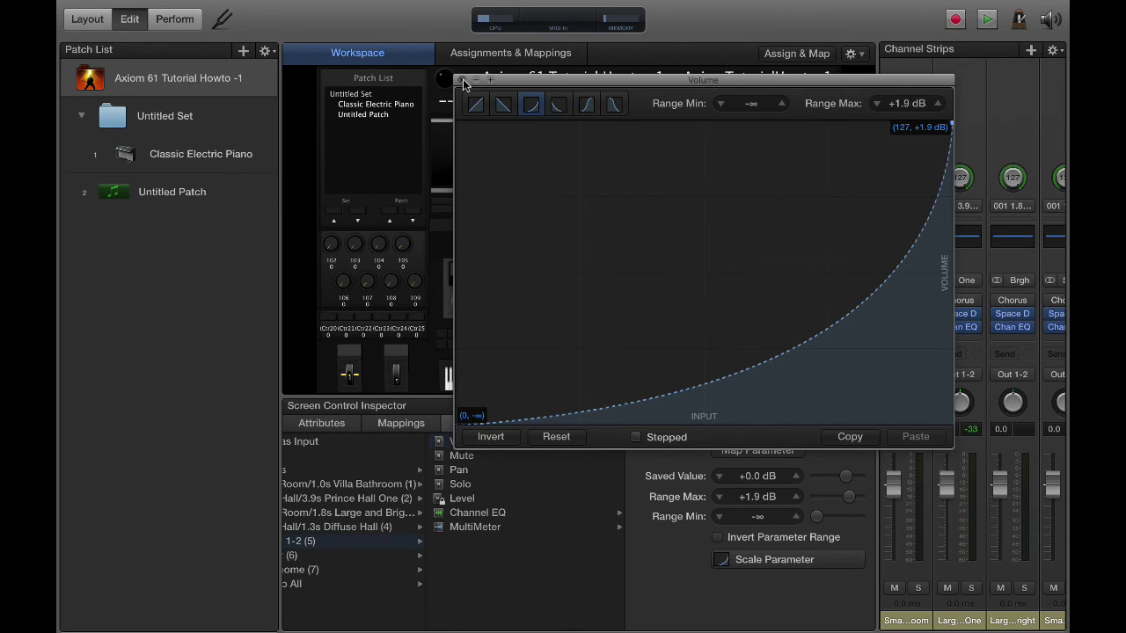
pyautogui.click(464, 81)
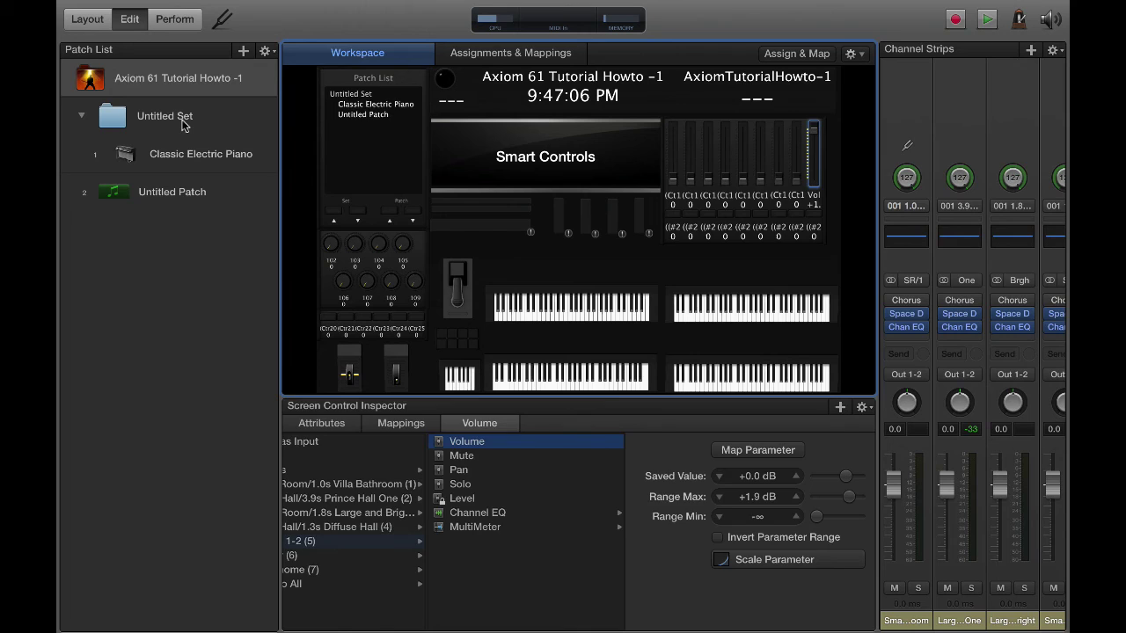
# Select the Classic Electric Piano patch and switch back to Layout mode
pyautogui.click(201, 155)
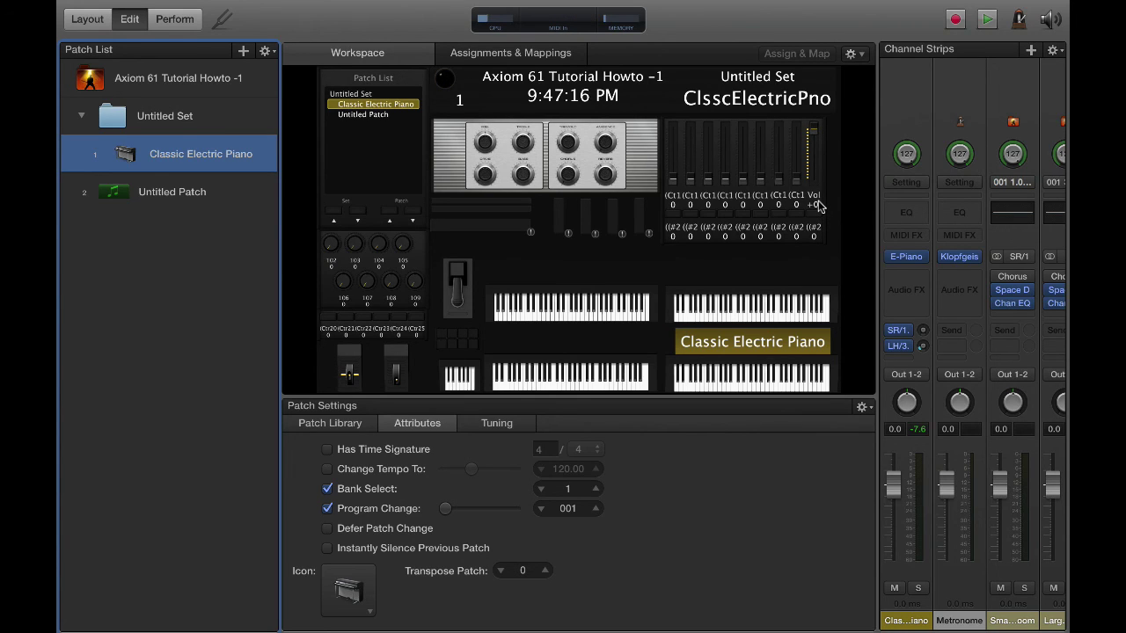
pyautogui.moveTo(731, 208)
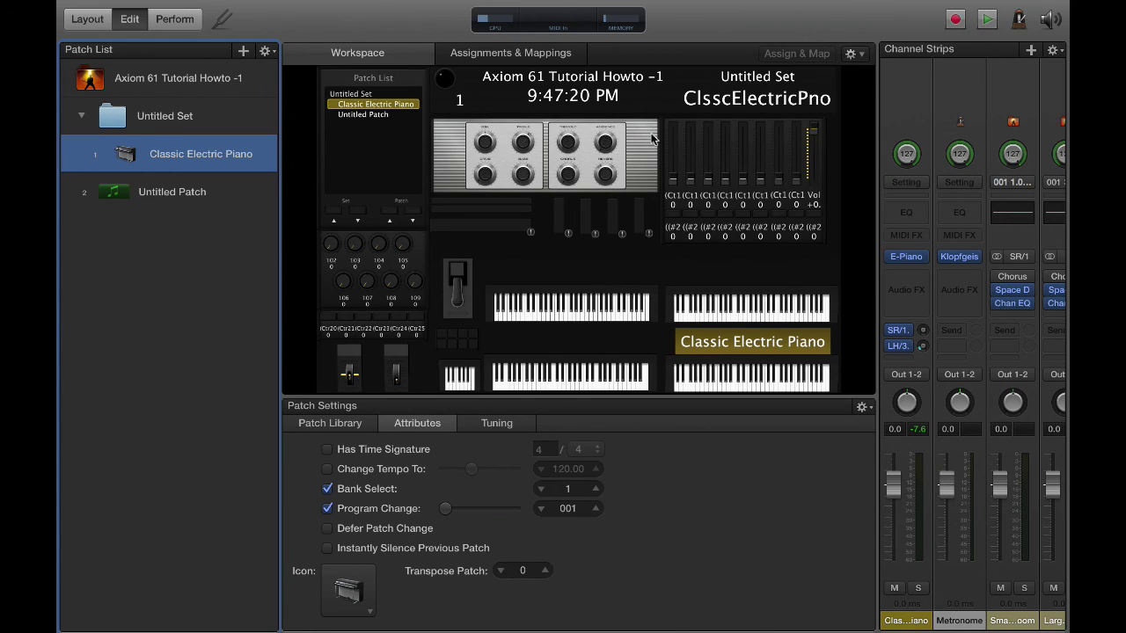
pyautogui.moveTo(665, 359)
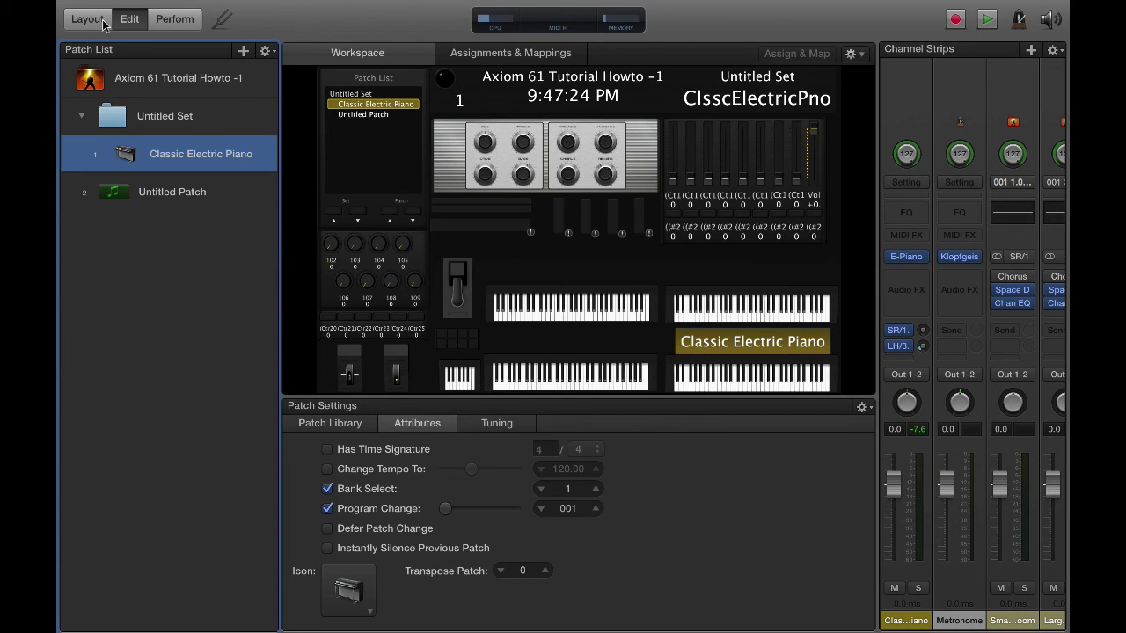
pyautogui.moveTo(678, 160)
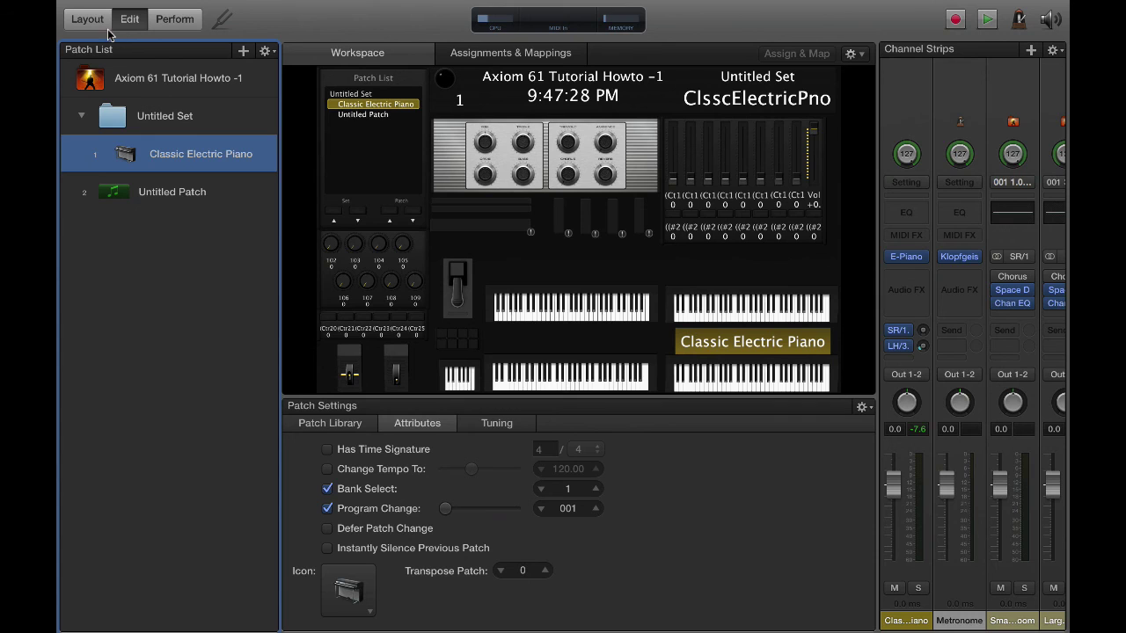
pyautogui.click(86, 18)
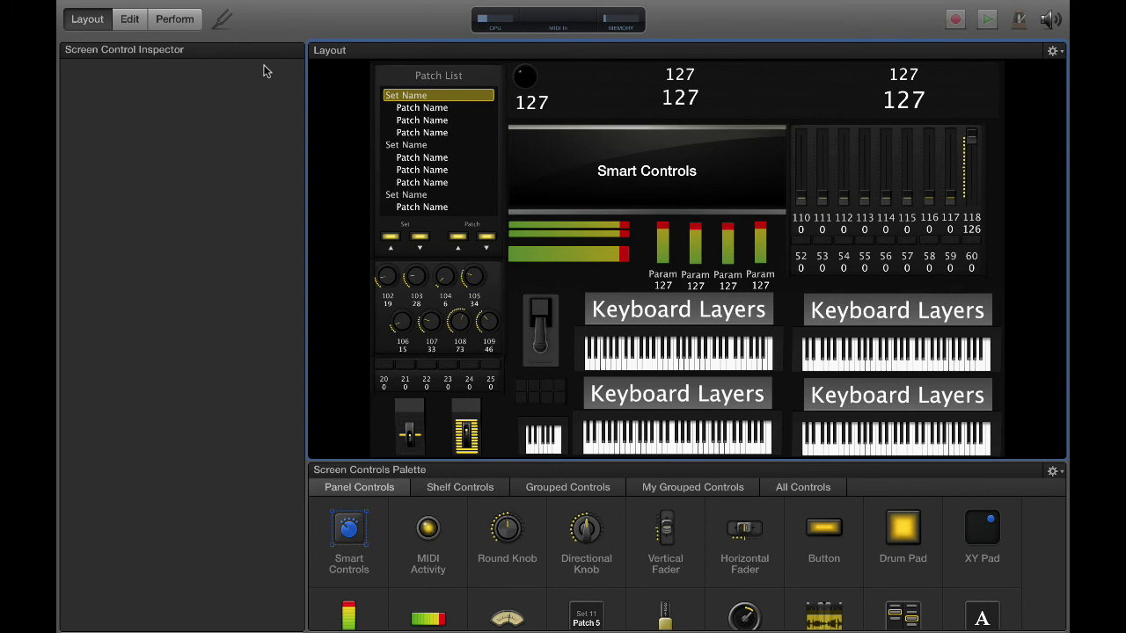
pyautogui.click(489, 320)
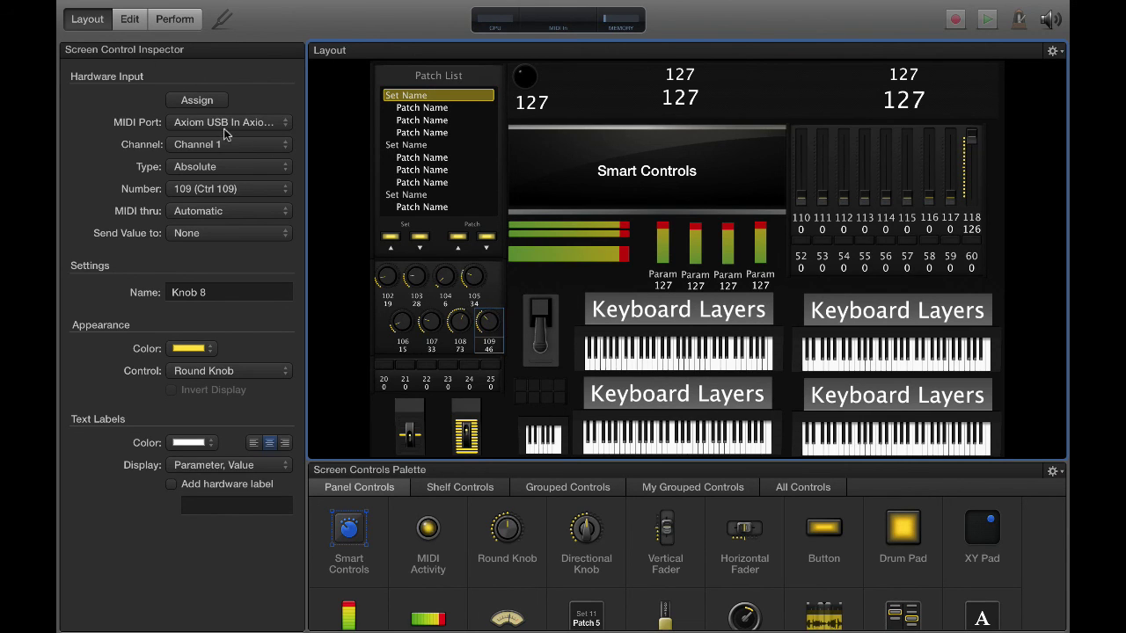
pyautogui.moveTo(84, 67)
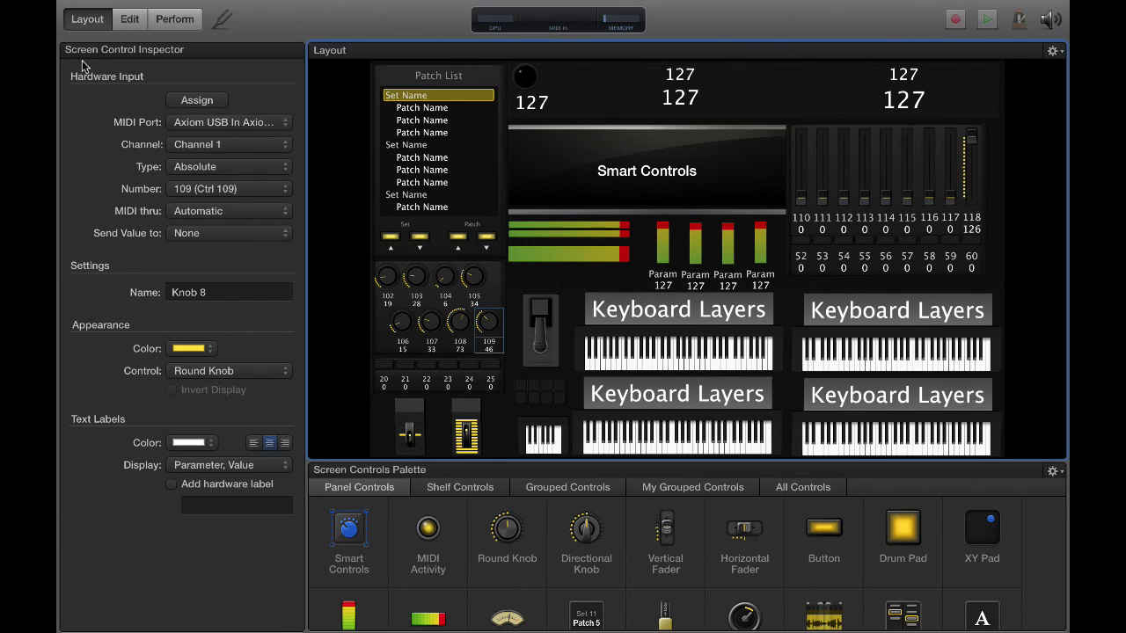
pyautogui.moveTo(496, 308)
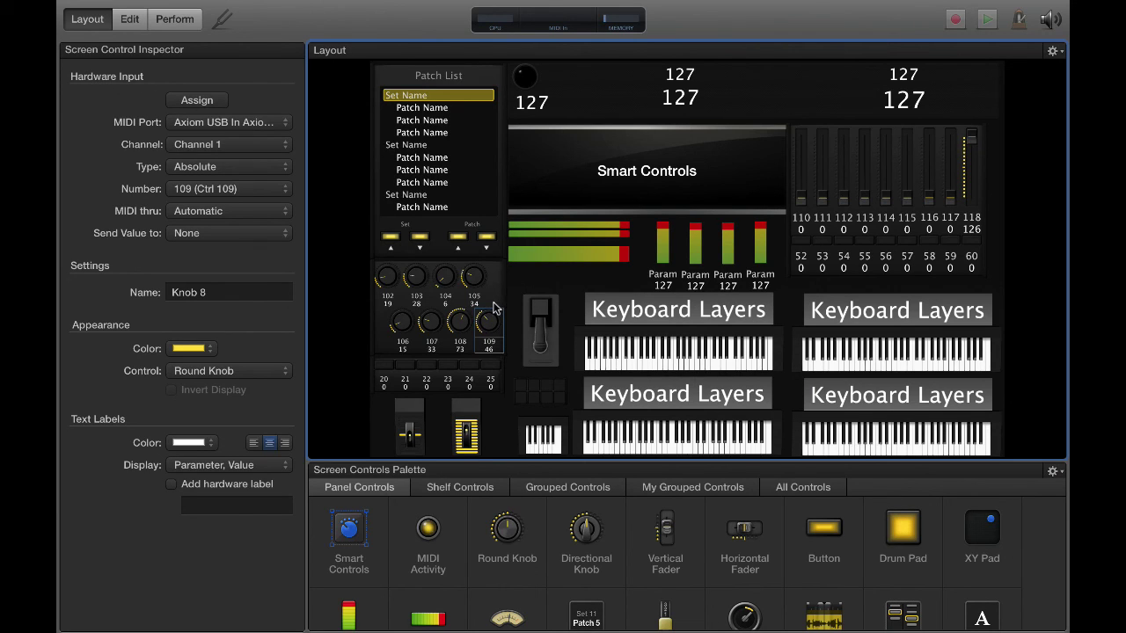